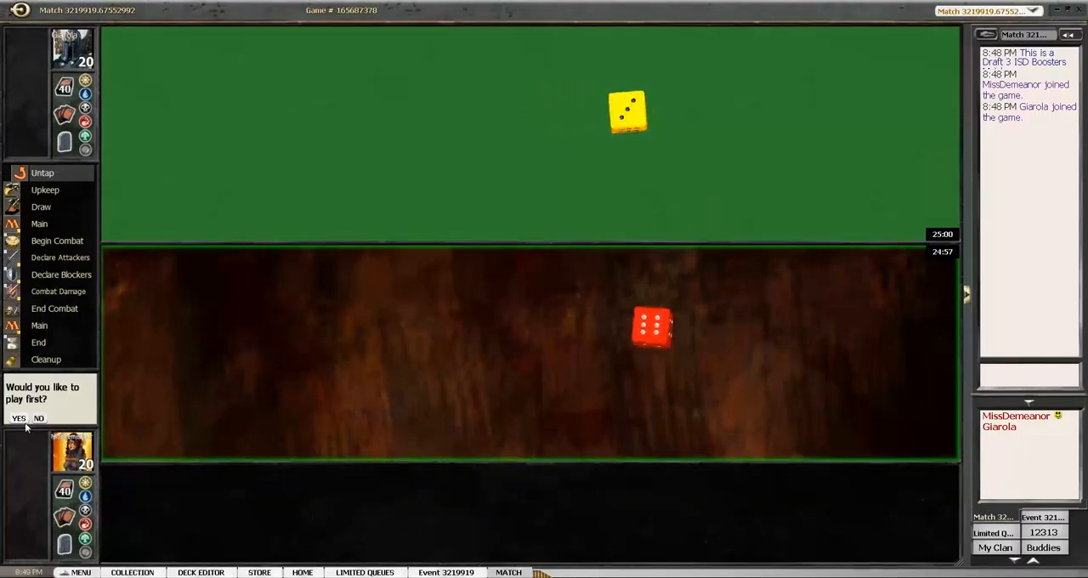
# Choose to play first and keep the opening seven-card hand.
pyautogui.click(17, 418)
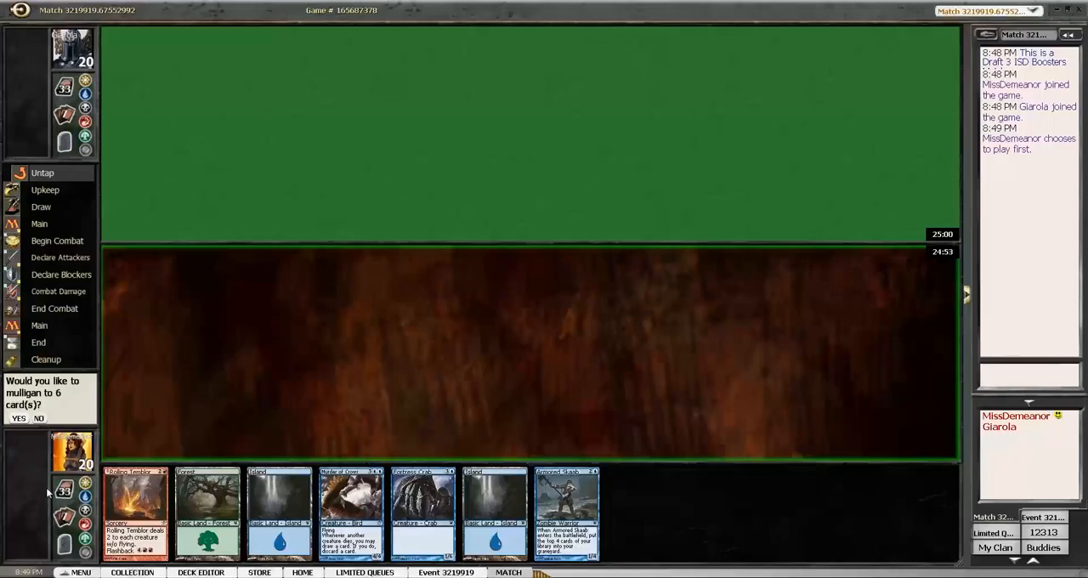
pyautogui.moveTo(21, 483)
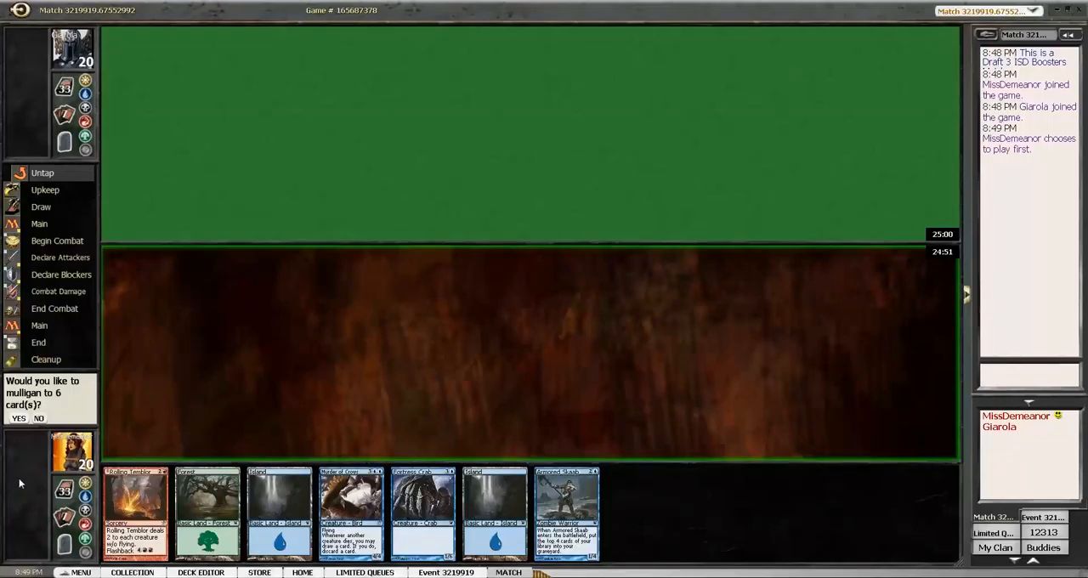
pyautogui.click(38, 419)
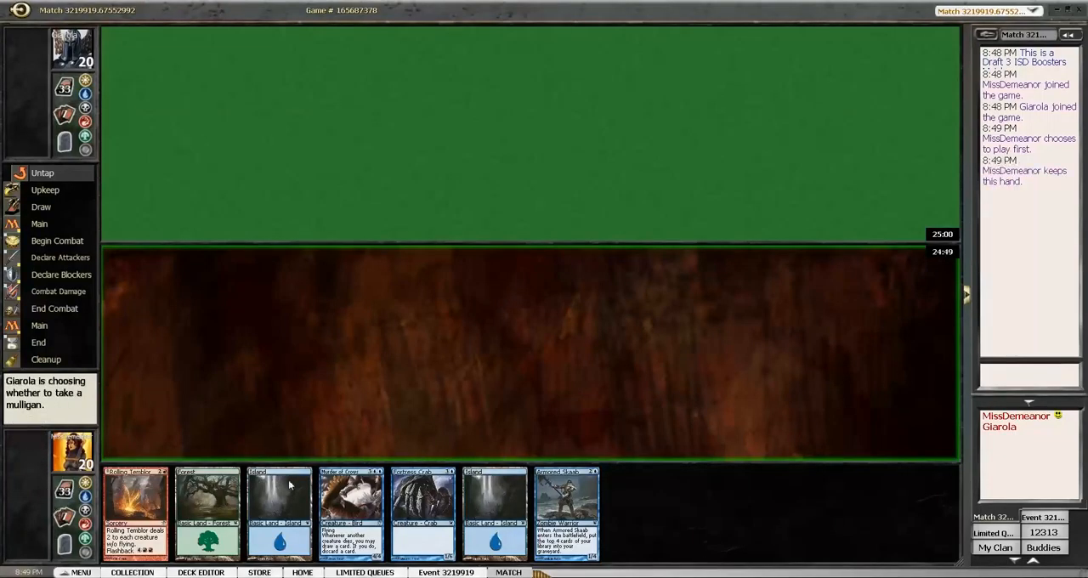
pyautogui.moveTo(280, 513)
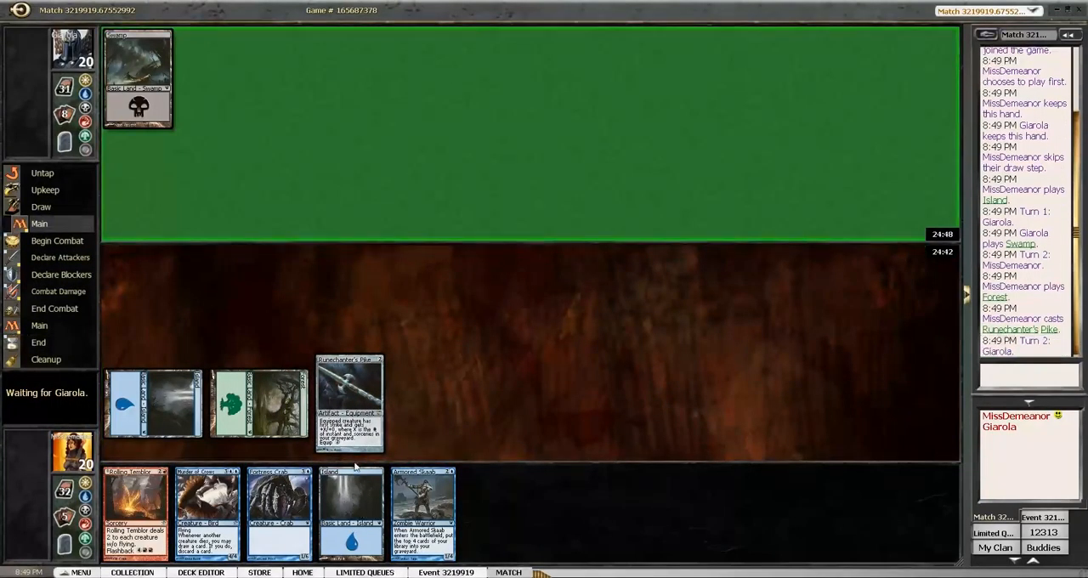
# Play a second Island from hand onto the battlefield.
pyautogui.click(350, 510)
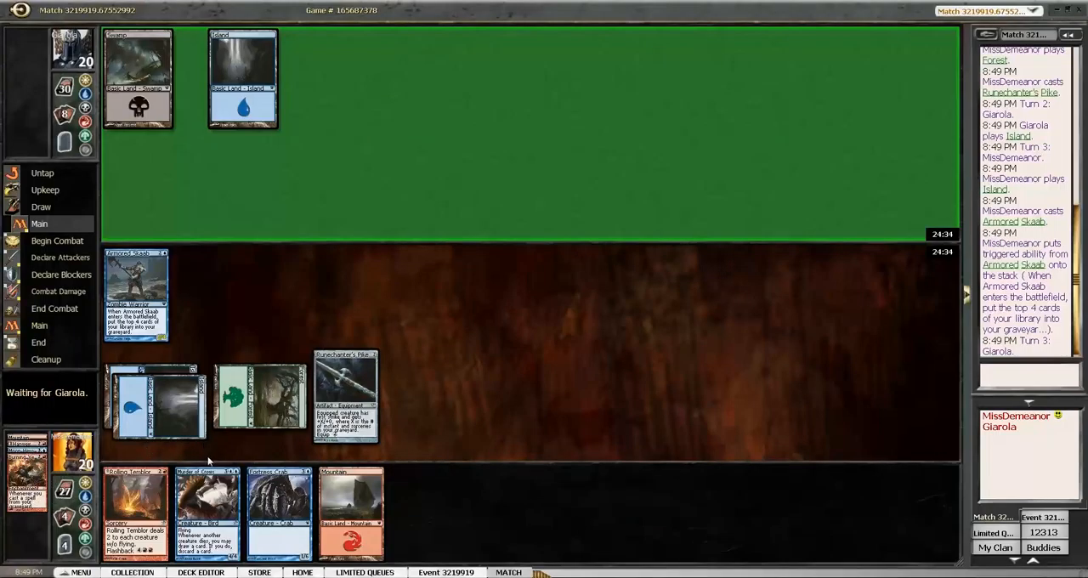
pyautogui.moveTo(381, 459)
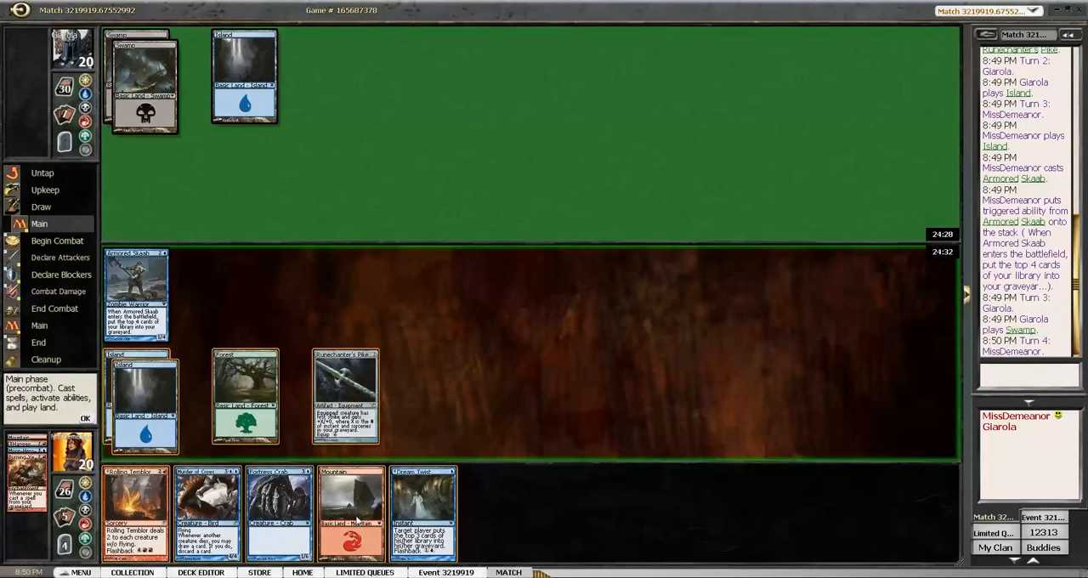
pyautogui.moveTo(351, 510)
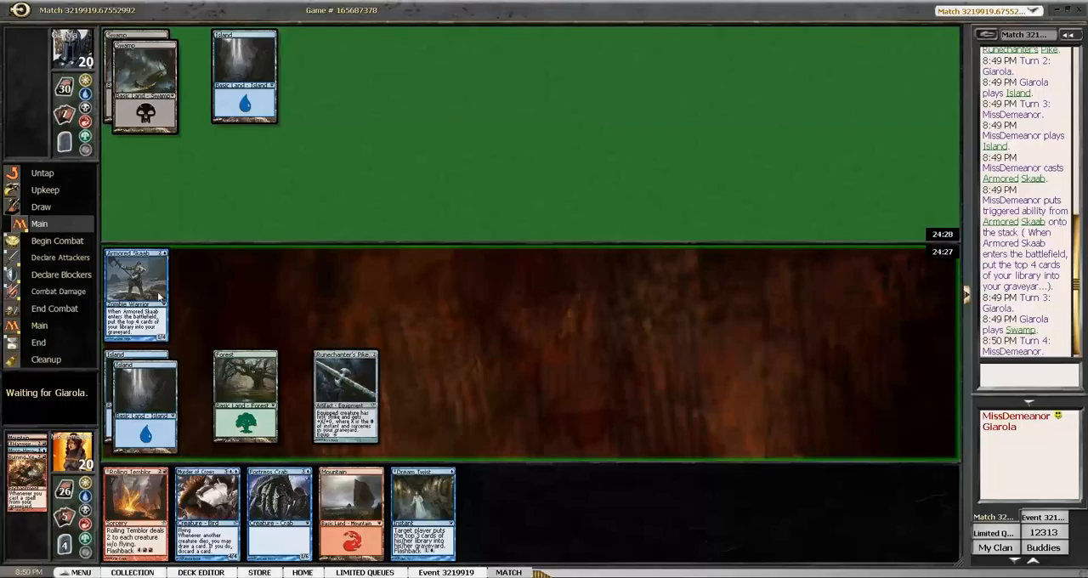
# Attack with Armored Skaab, dropping the opponent to 19, and move to postcombat main.
pyautogui.click(58, 242)
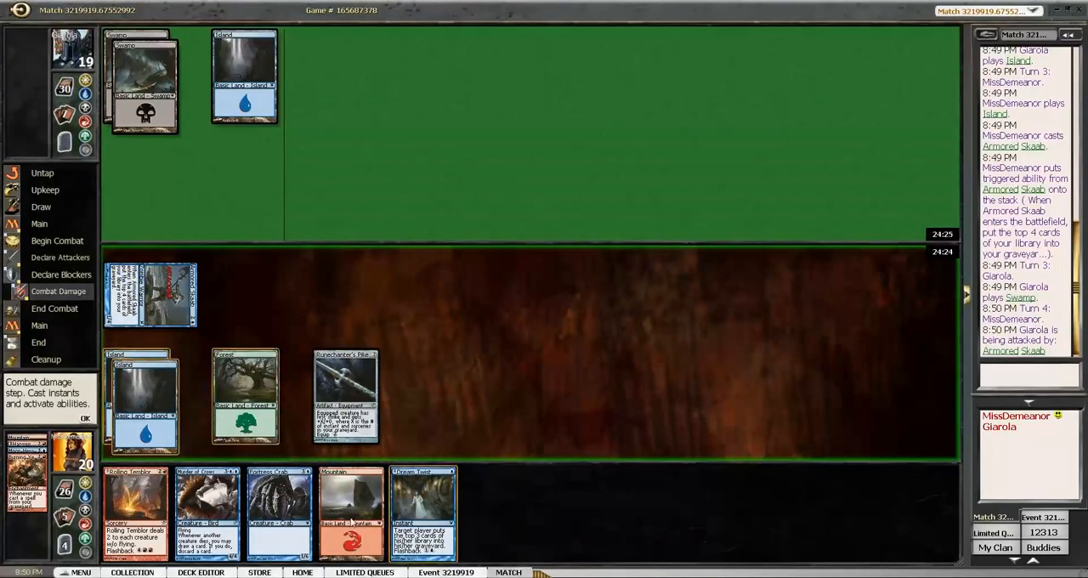
pyautogui.moveTo(350, 510)
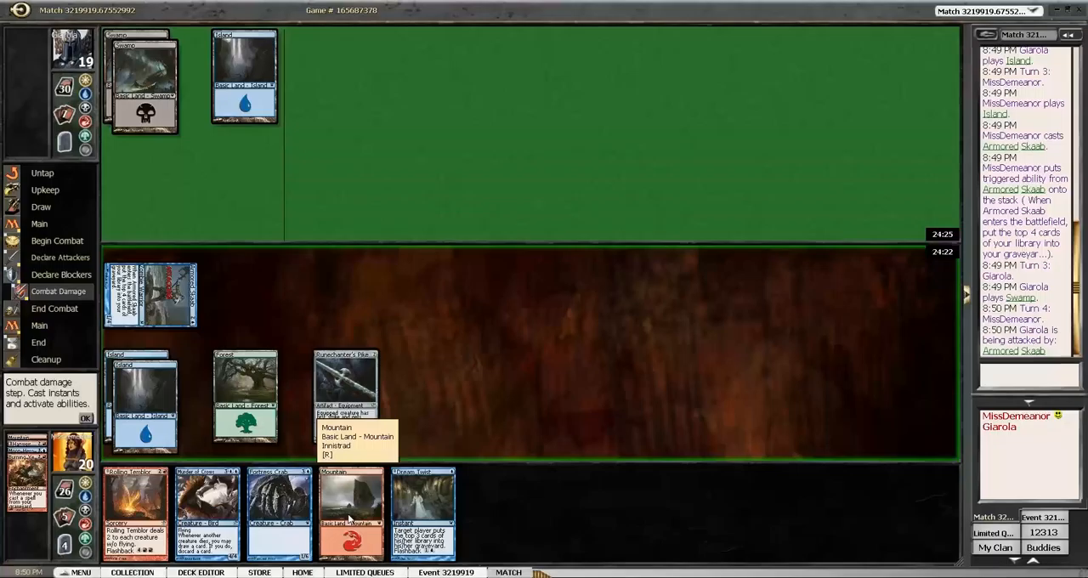
pyautogui.click(85, 418)
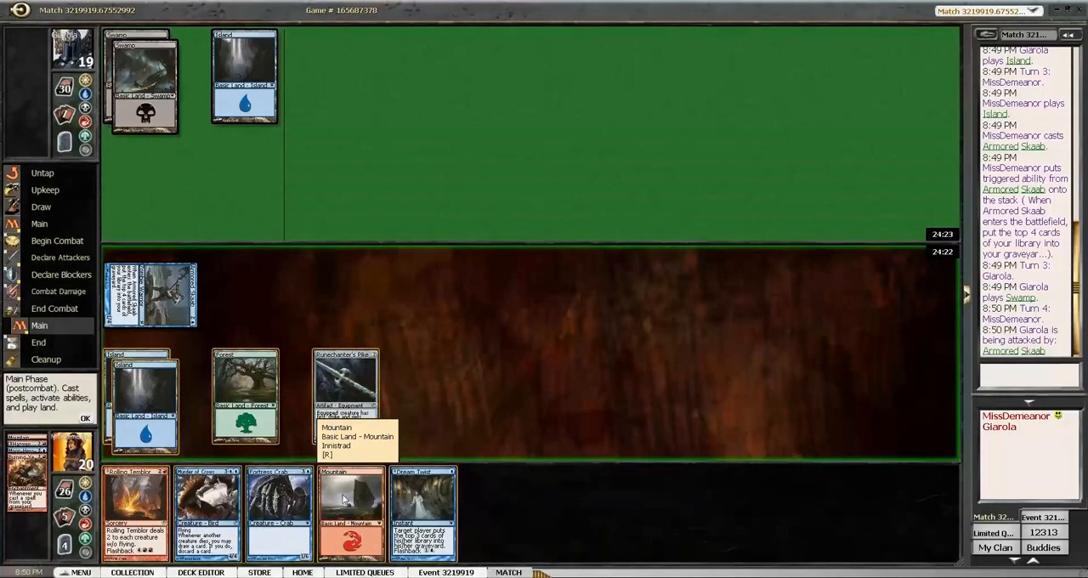
pyautogui.moveTo(278, 510)
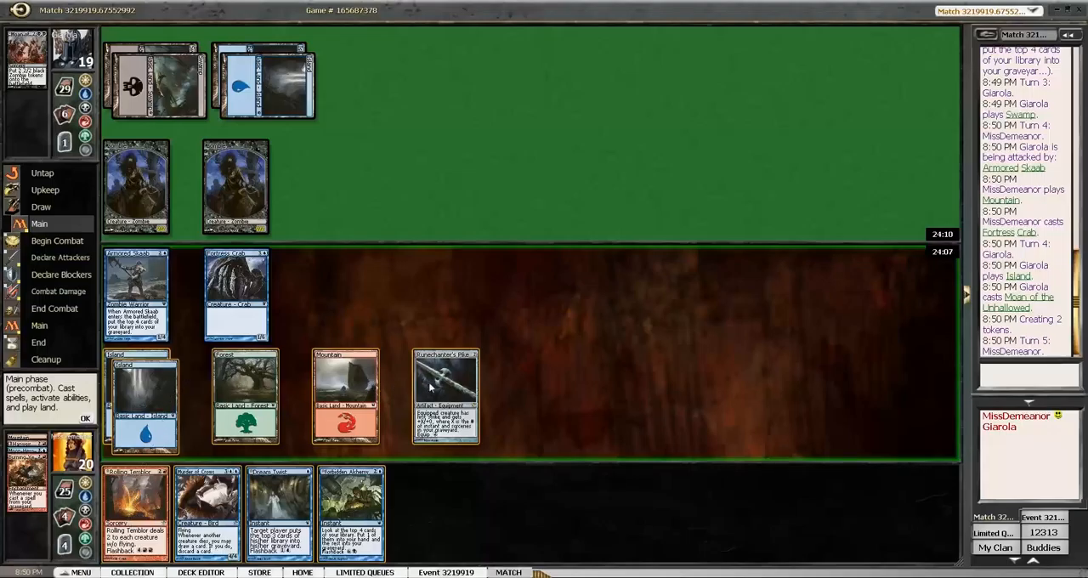
pyautogui.moveTo(304, 404)
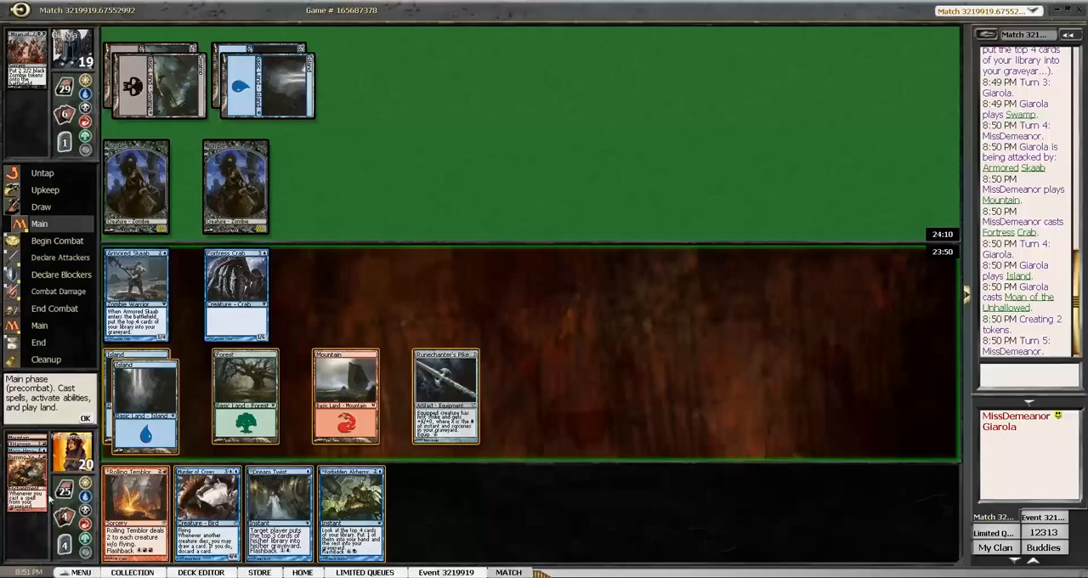
pyautogui.moveTo(187, 442)
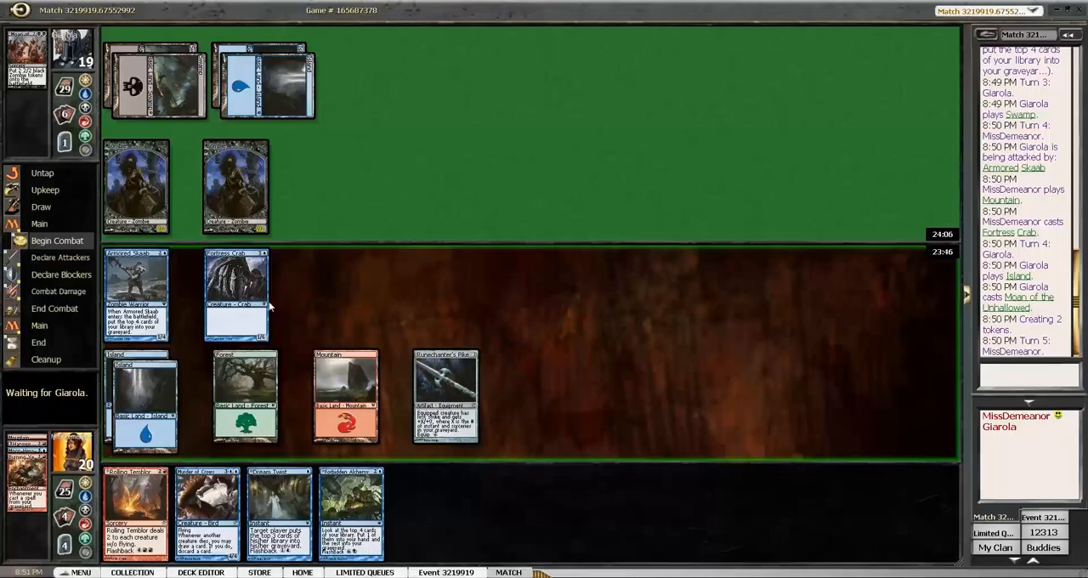
# Cast Forbidden Alchemy, revealing the top library cards in the My Library window.
pyautogui.click(58, 241)
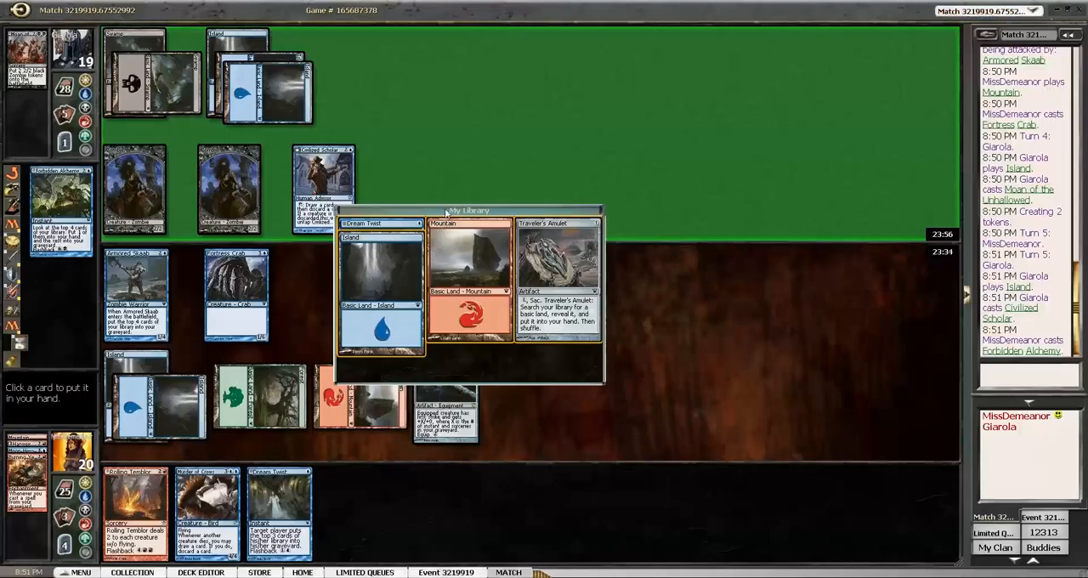
# Move the My Library window aside and take Traveler's Amulet into the hand.
pyautogui.moveTo(468, 211); pyautogui.dragTo(638, 272)
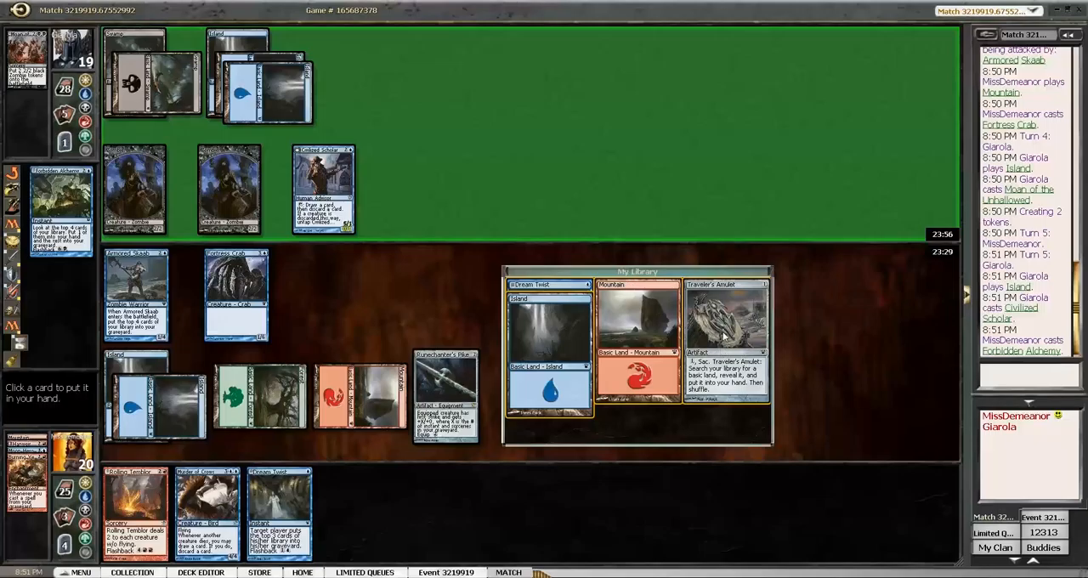
pyautogui.click(727, 340)
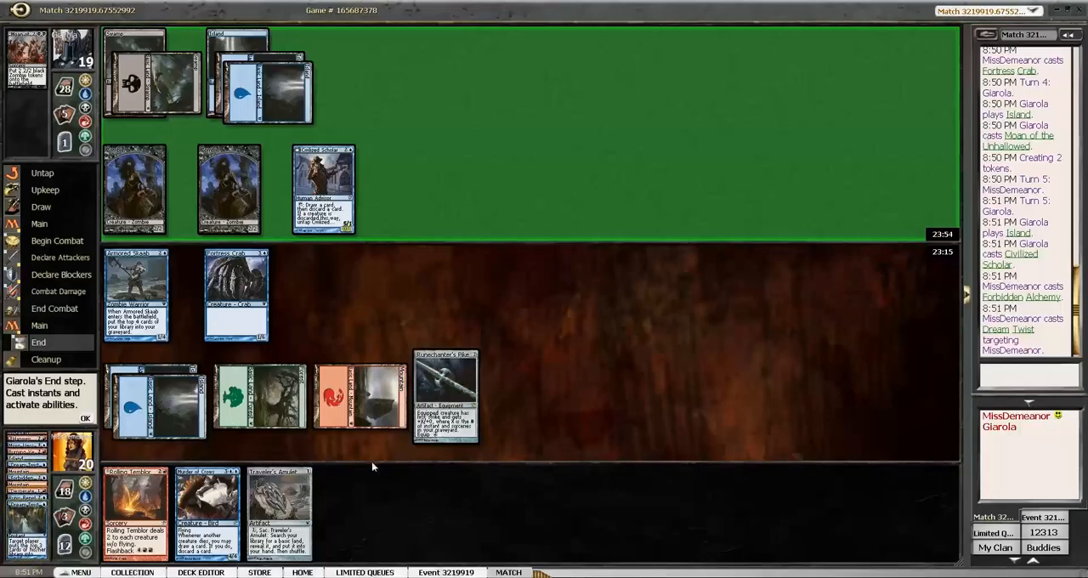
pyautogui.moveTo(388, 466)
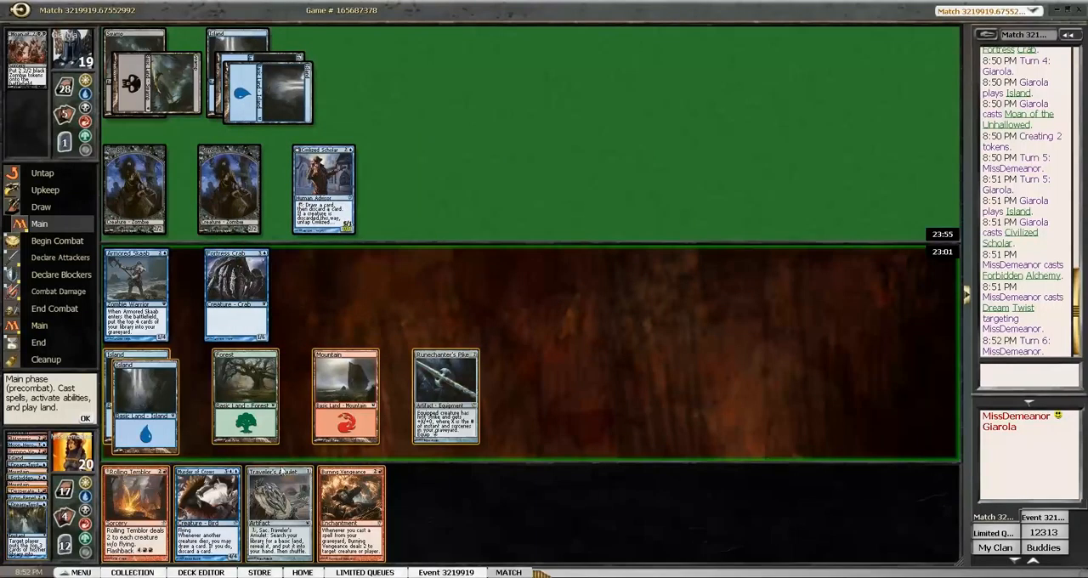
pyautogui.moveTo(311, 504)
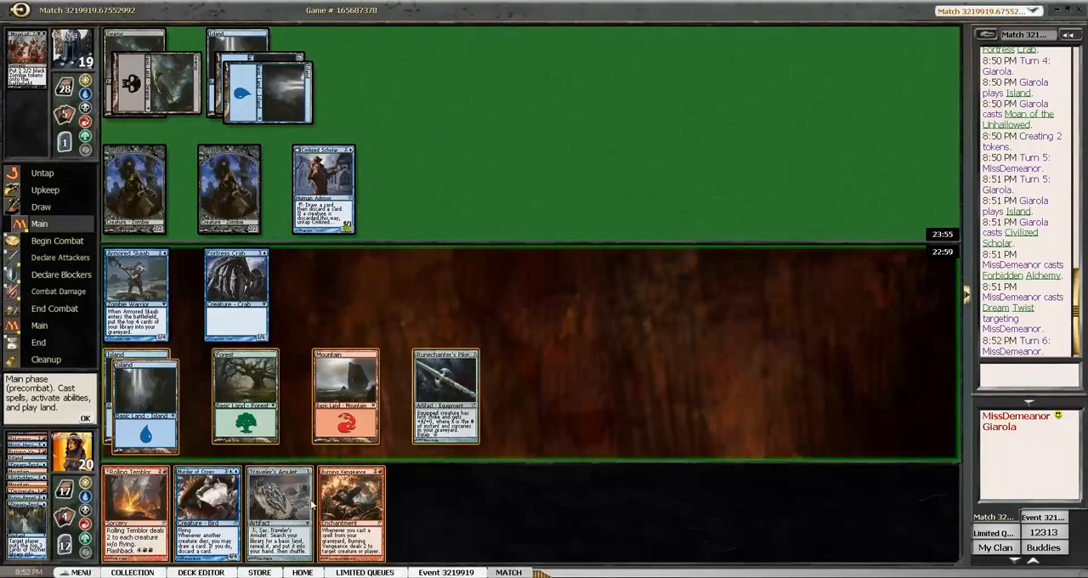
pyautogui.moveTo(293, 512)
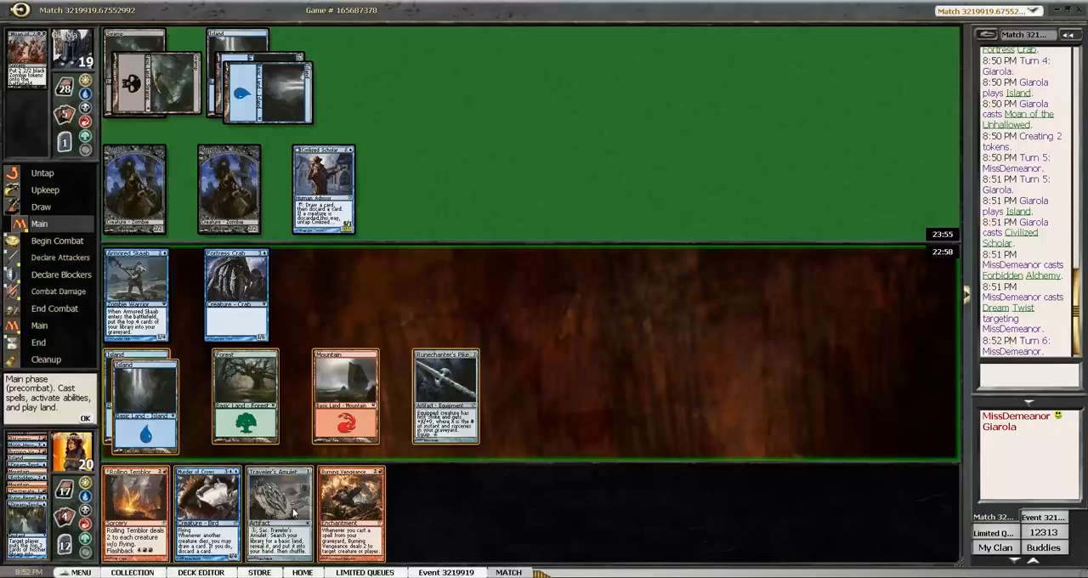
pyautogui.moveTo(281, 510)
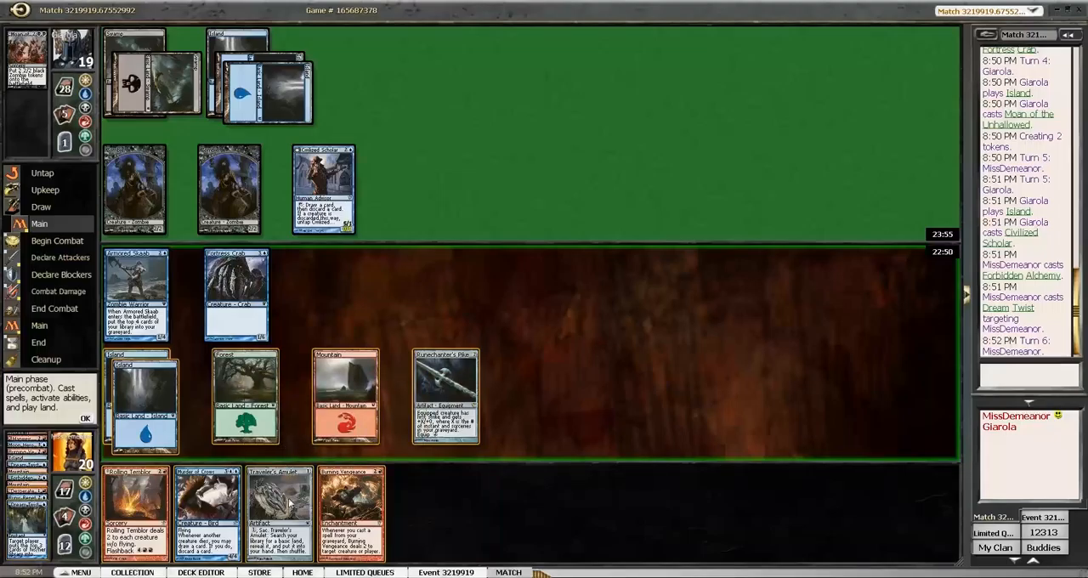
pyautogui.moveTo(299, 309)
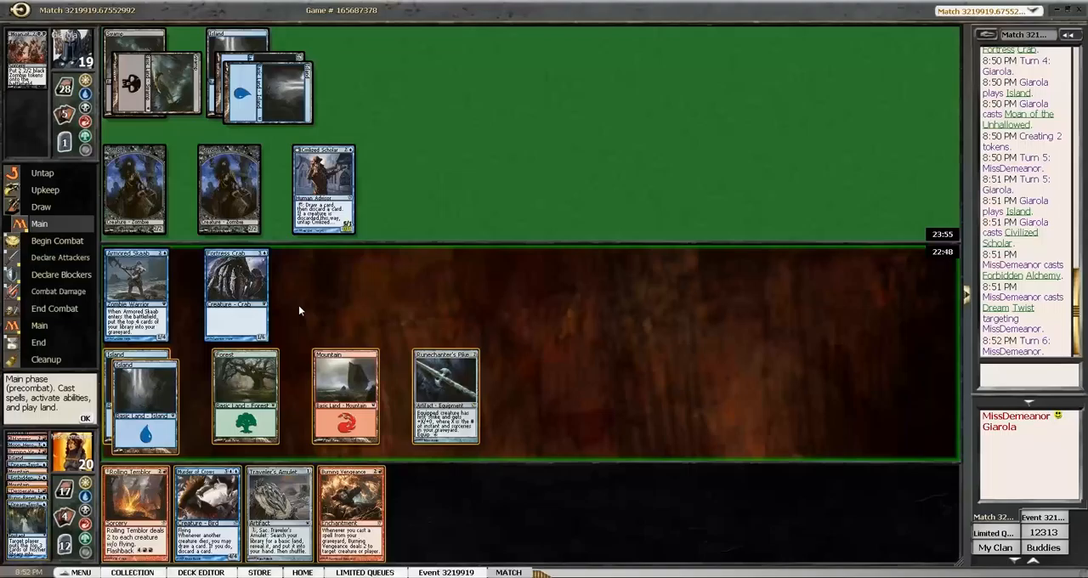
pyautogui.moveTo(302, 299)
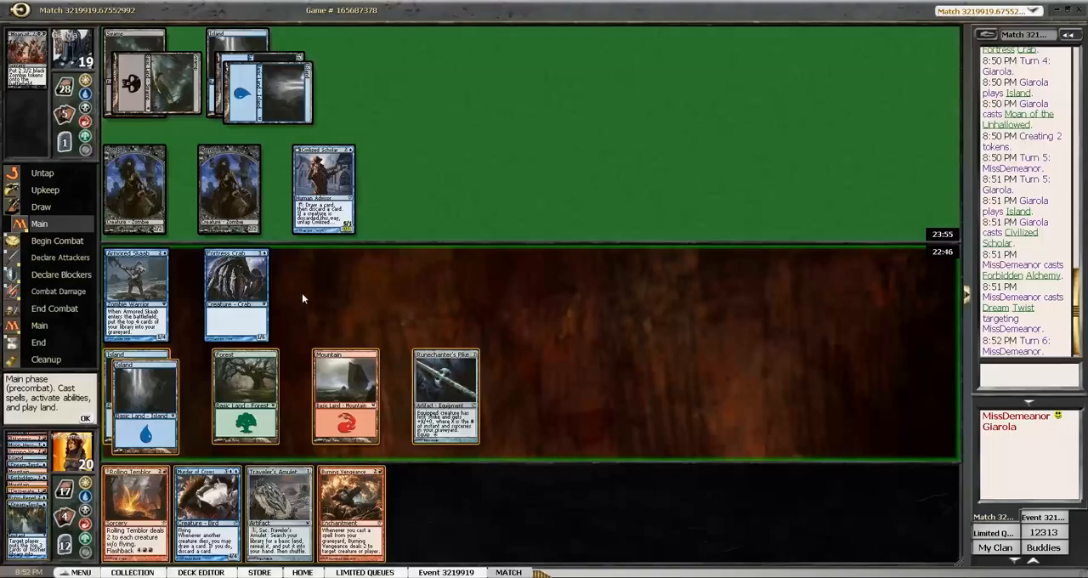
pyautogui.moveTo(290, 422)
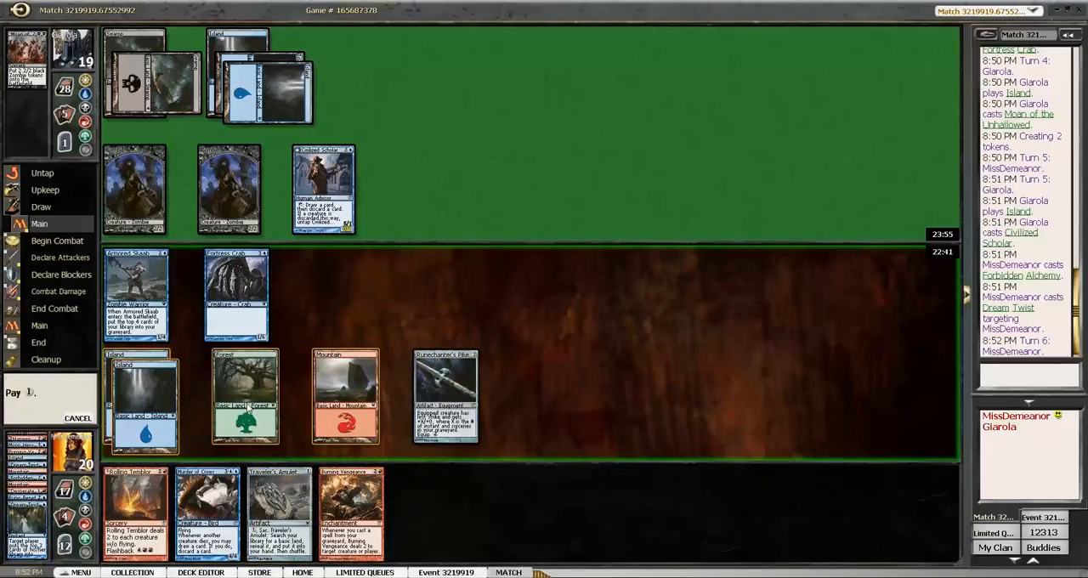
pyautogui.moveTo(245, 398)
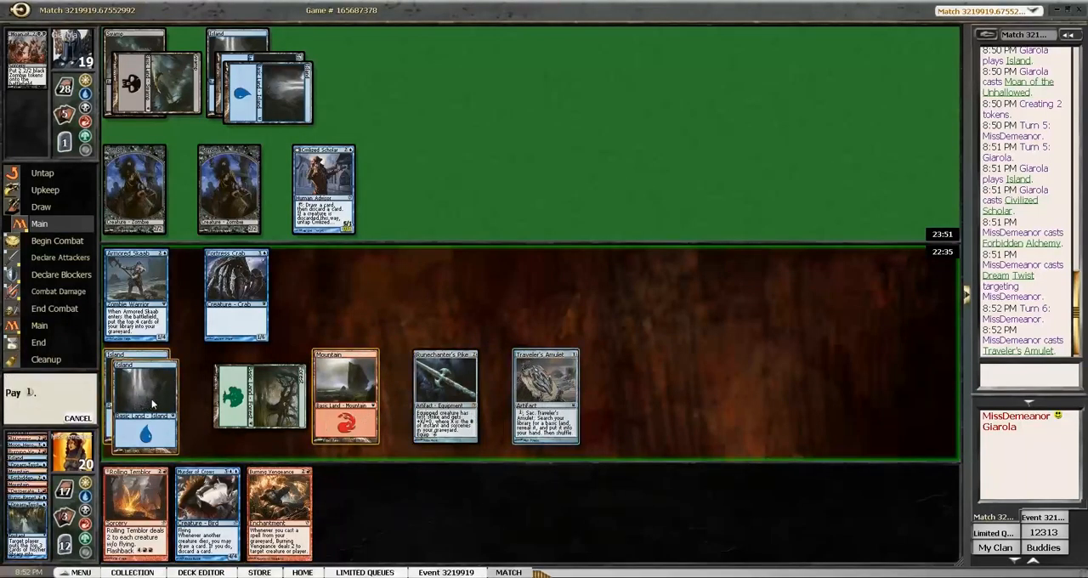
# Pay for the amulet's land search, pass through combat and the opponent's turn, then start casting Murder of Crows.
pyautogui.click(544, 395)
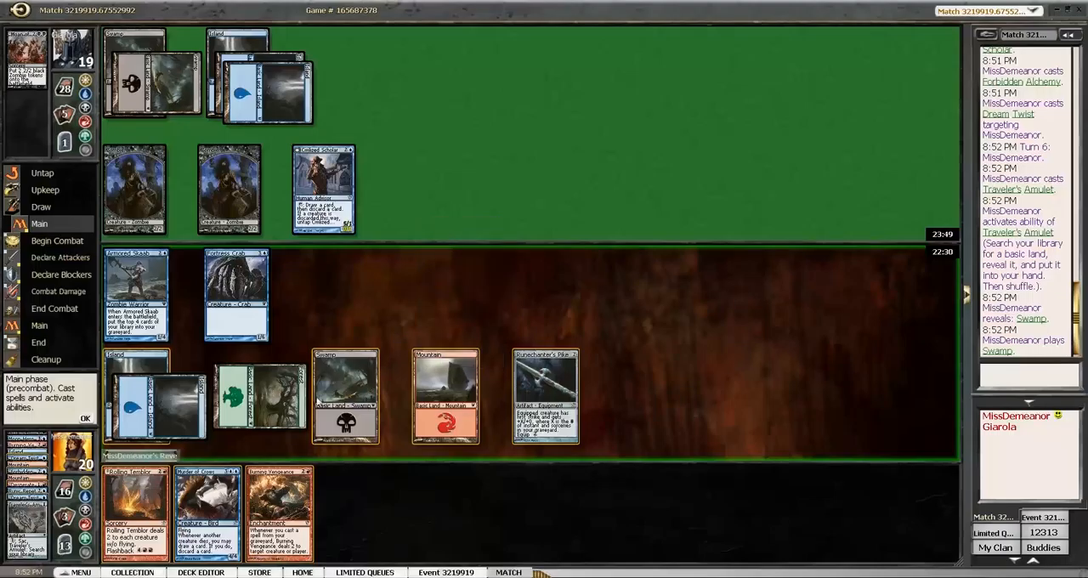
pyautogui.moveTo(279, 510)
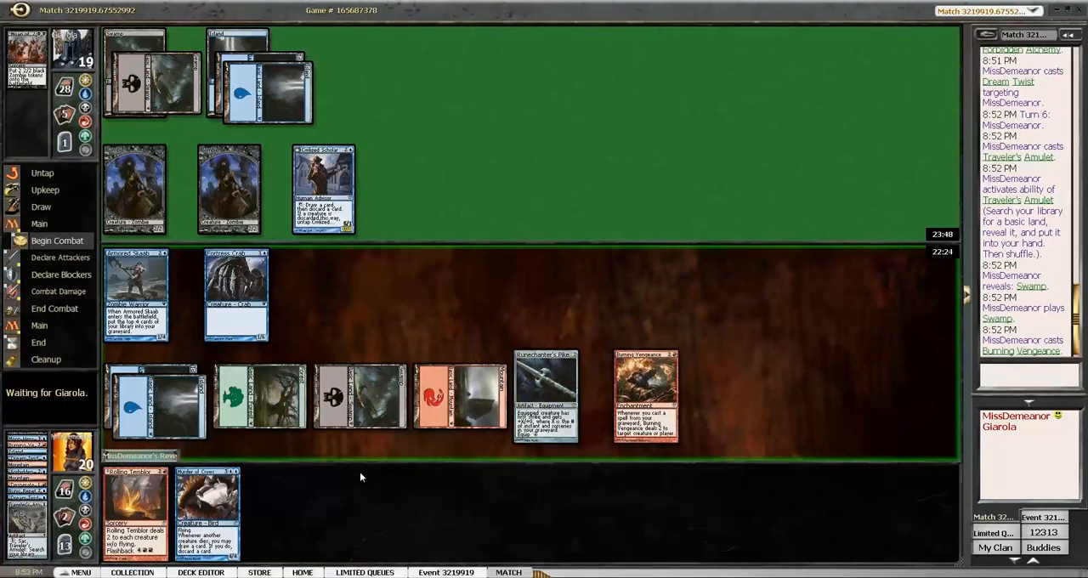
pyautogui.click(58, 242)
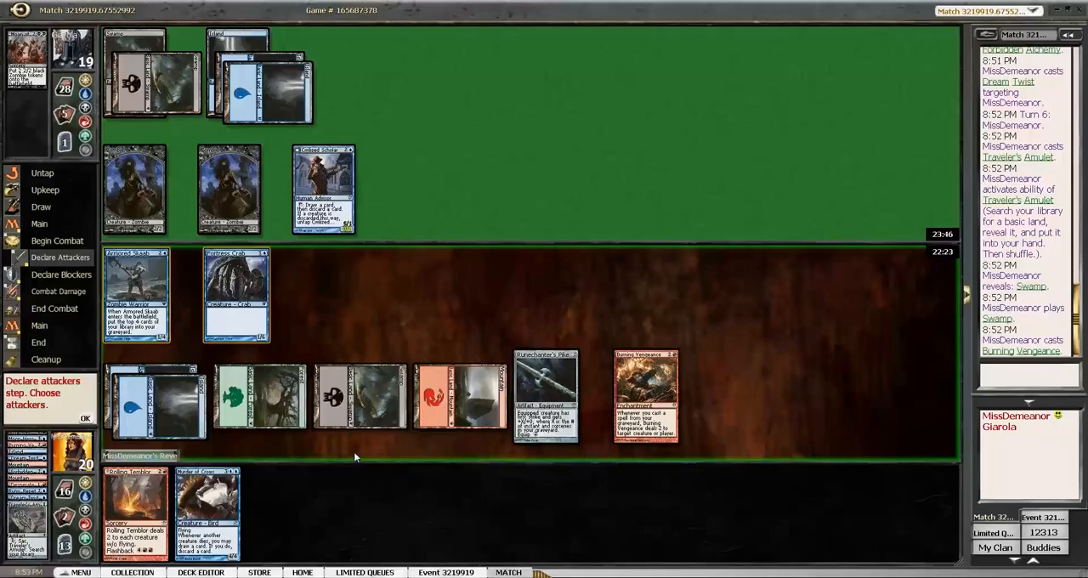
pyautogui.click(85, 418)
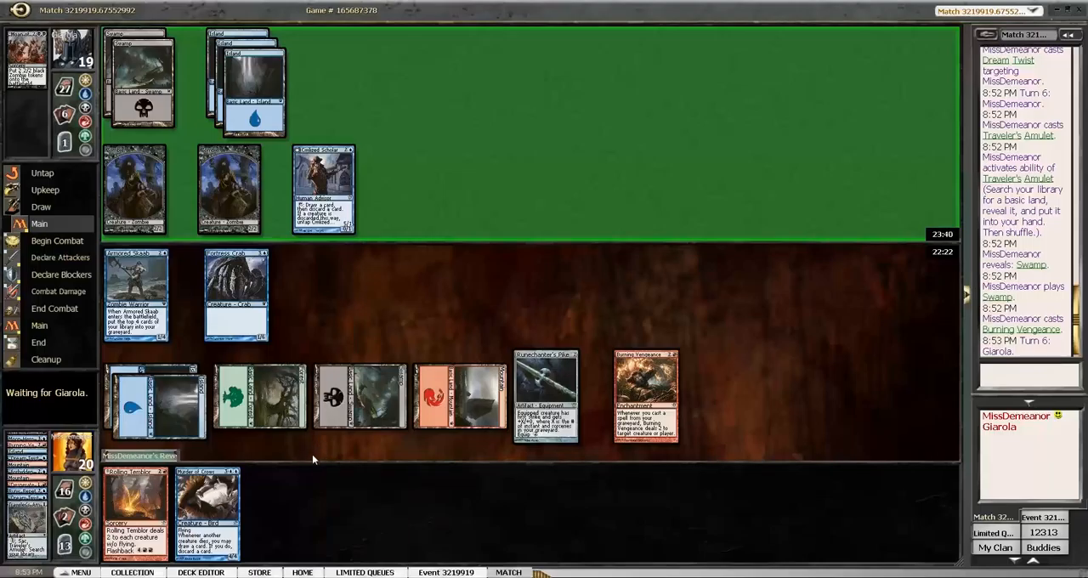
pyautogui.click(323, 187)
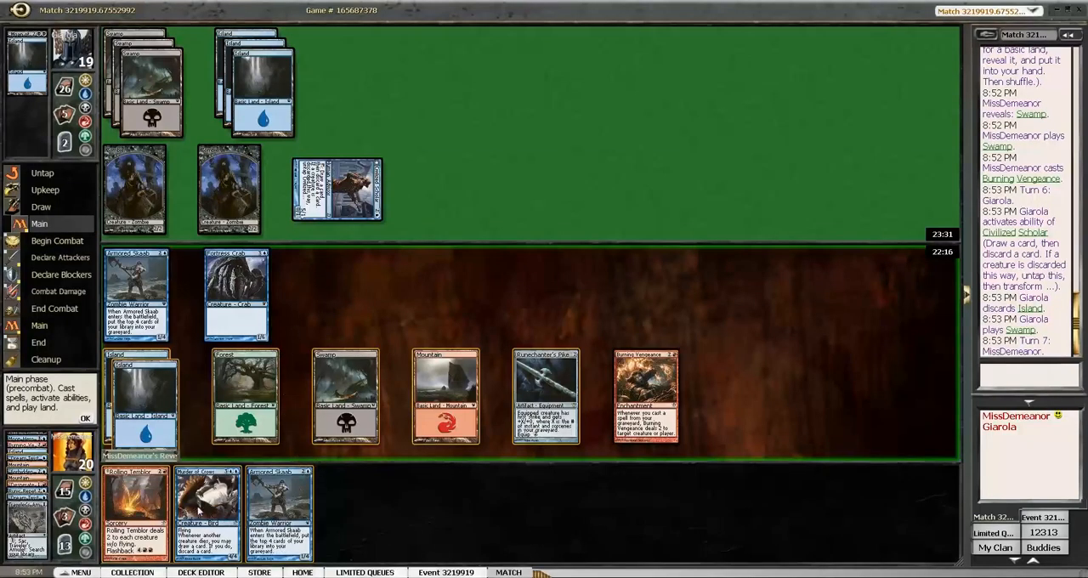
pyautogui.moveTo(208, 510)
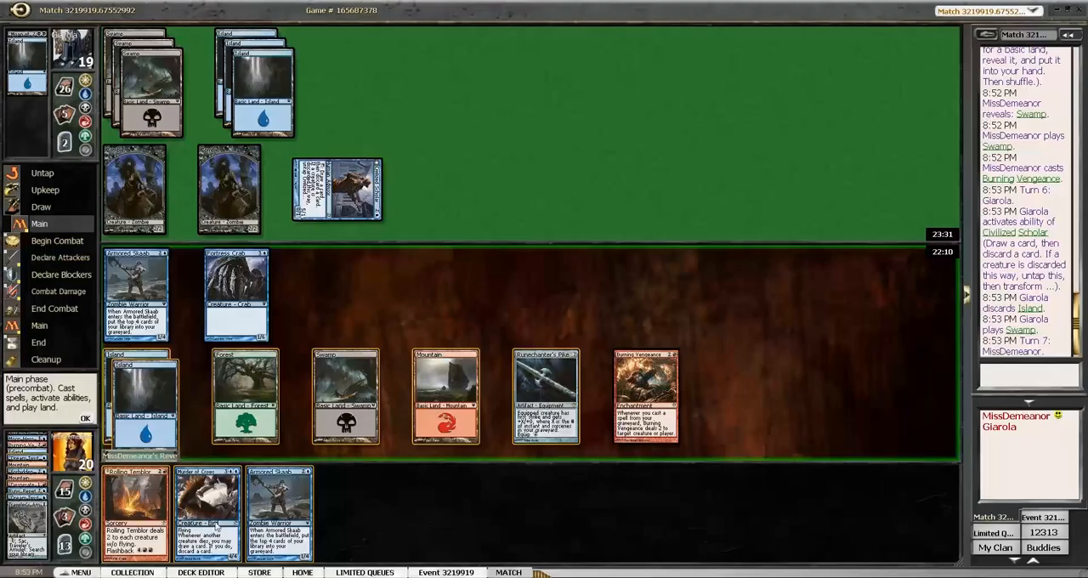
pyautogui.moveTo(217, 523)
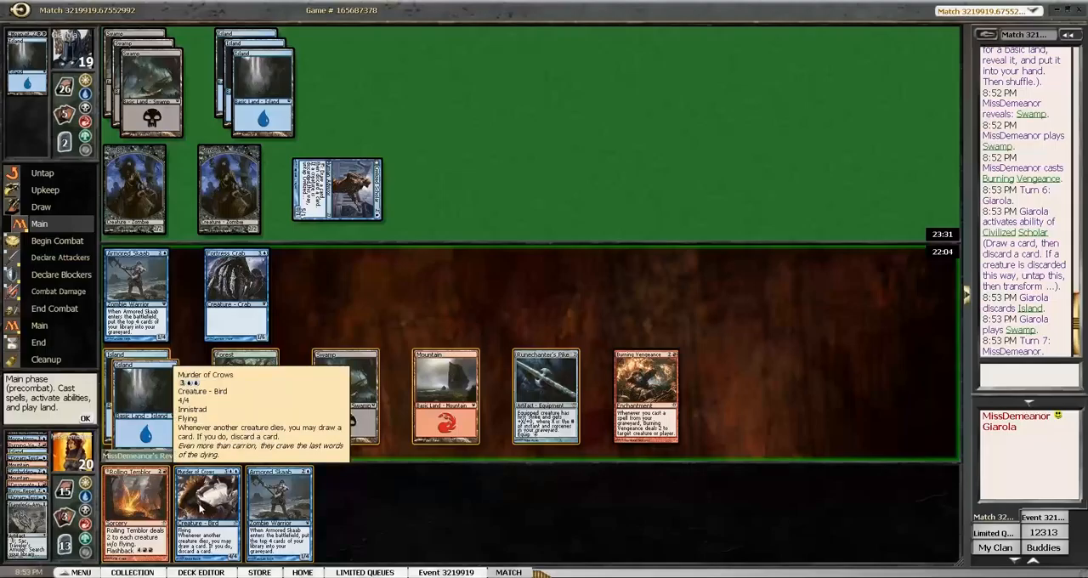
pyautogui.click(207, 510)
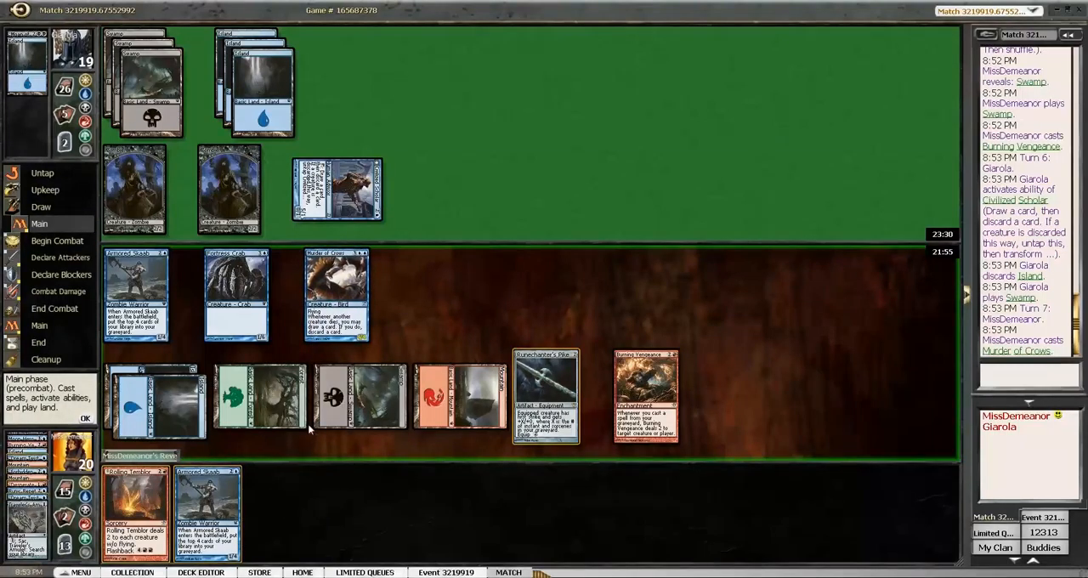
# Pass the turn to the opponent with Murder of Crows on the battlefield.
pyautogui.click(85, 419)
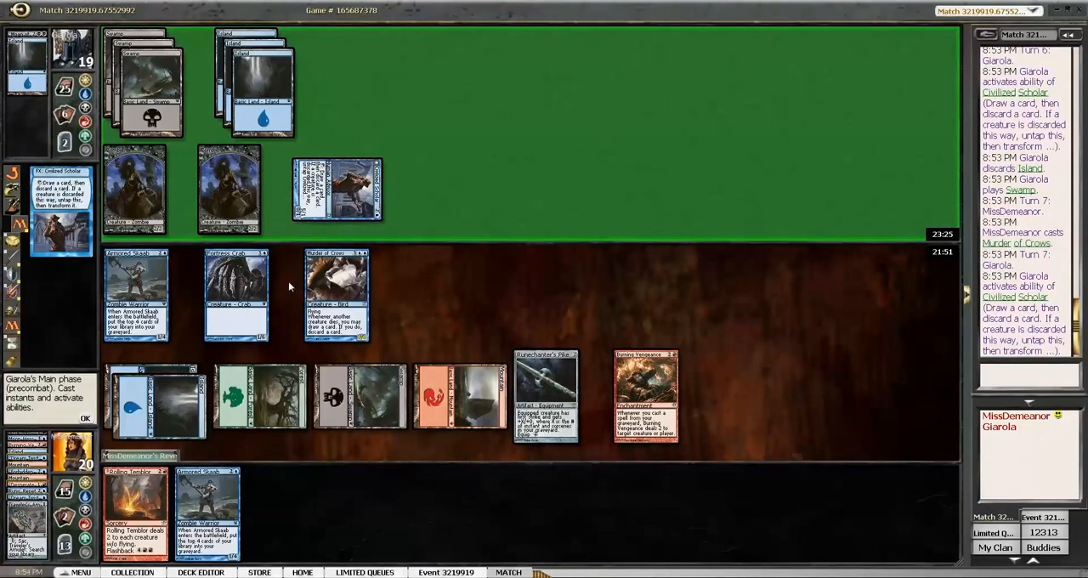
# Let the opponent's Armored Skaab and Bonds of Faith resolve until turn 8 main phase.
pyautogui.click(85, 418)
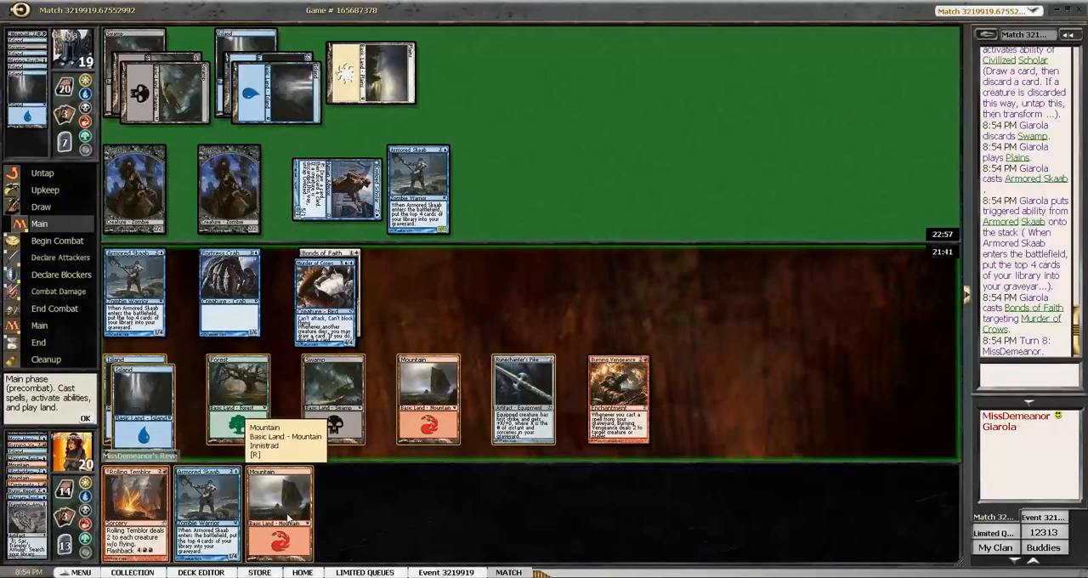
# Play the Mountain from hand on turn eight.
pyautogui.click(280, 510)
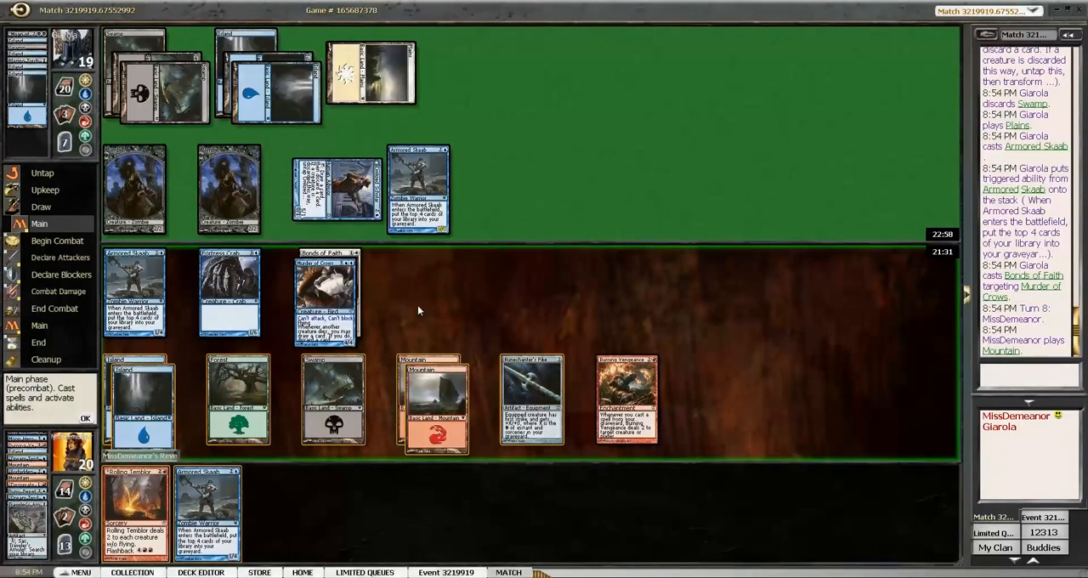
pyautogui.moveTo(176, 351)
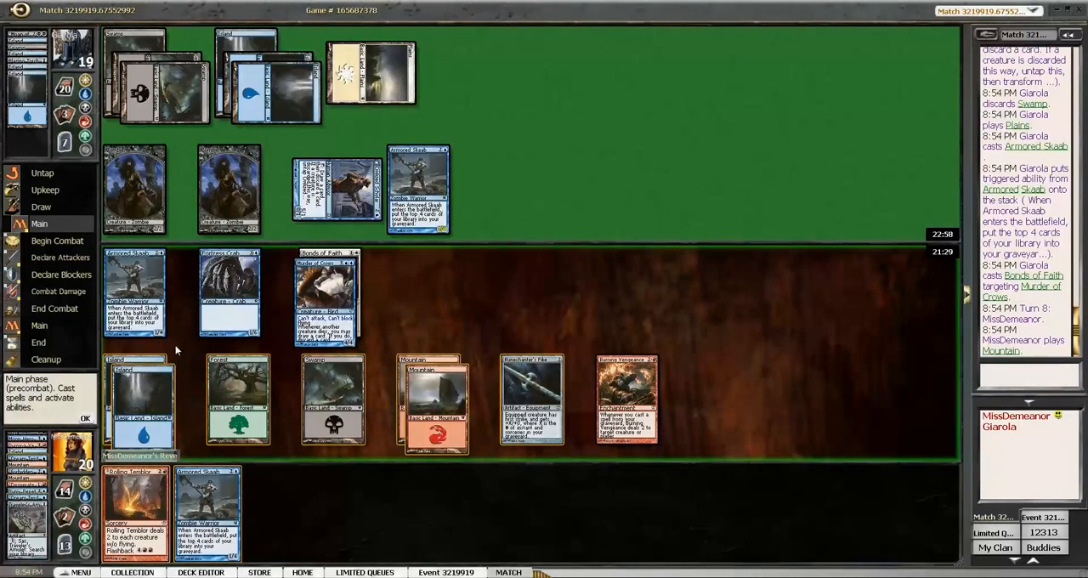
pyautogui.moveTo(323, 524)
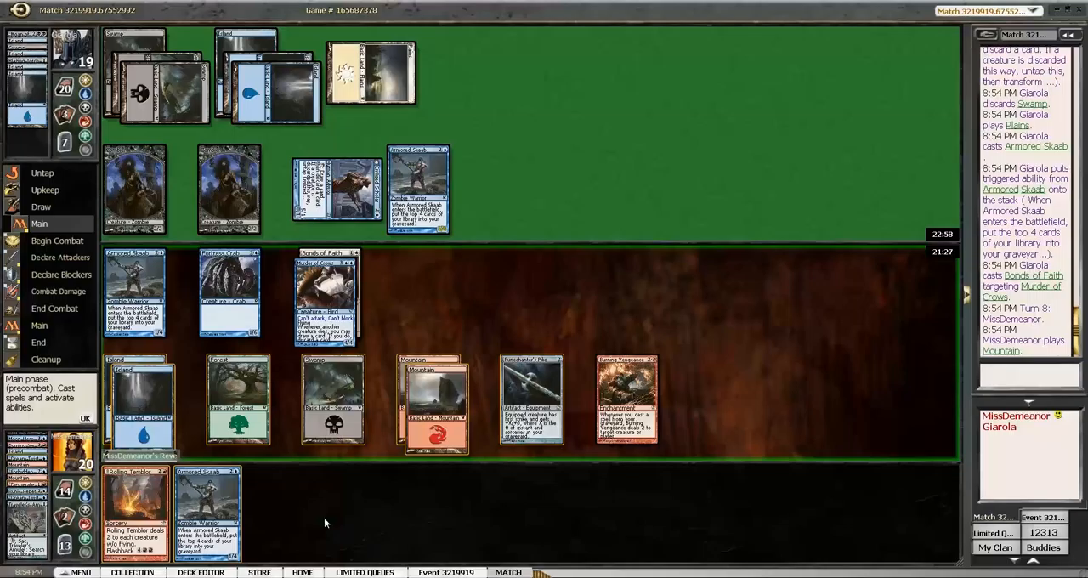
pyautogui.moveTo(428, 407)
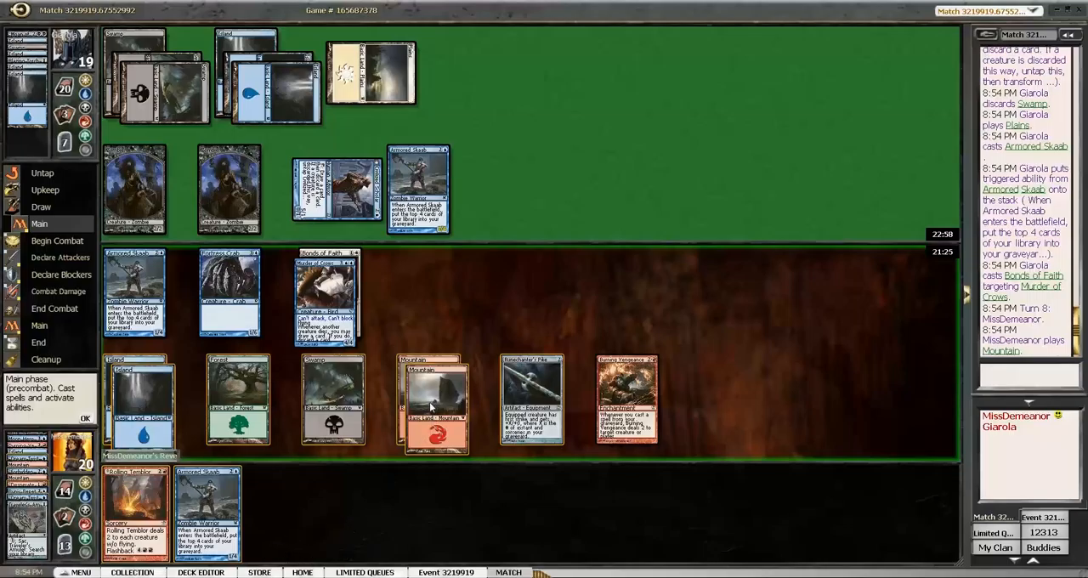
pyautogui.moveTo(236, 391)
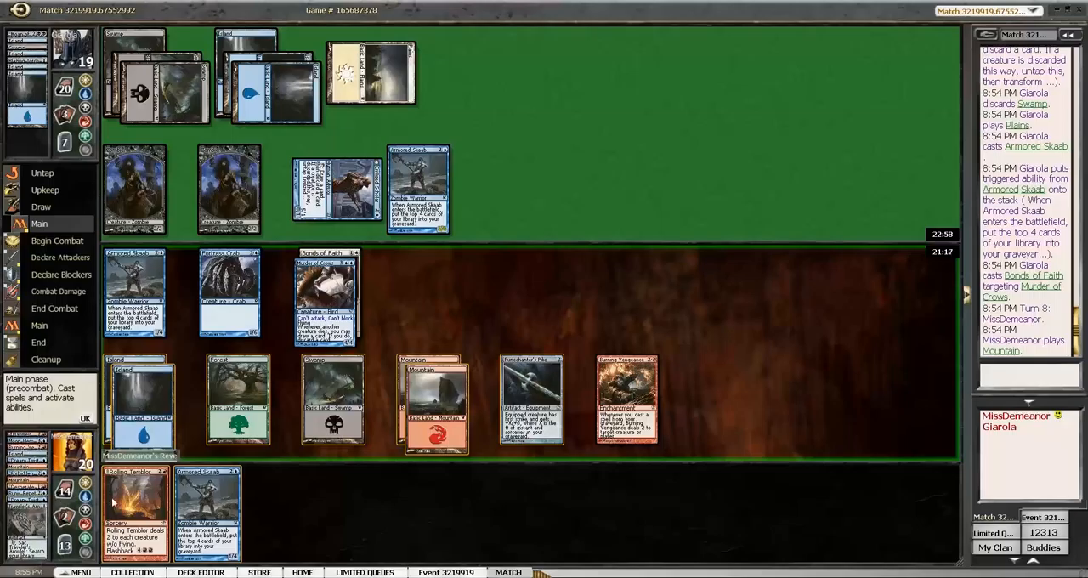
pyautogui.moveTo(136, 510)
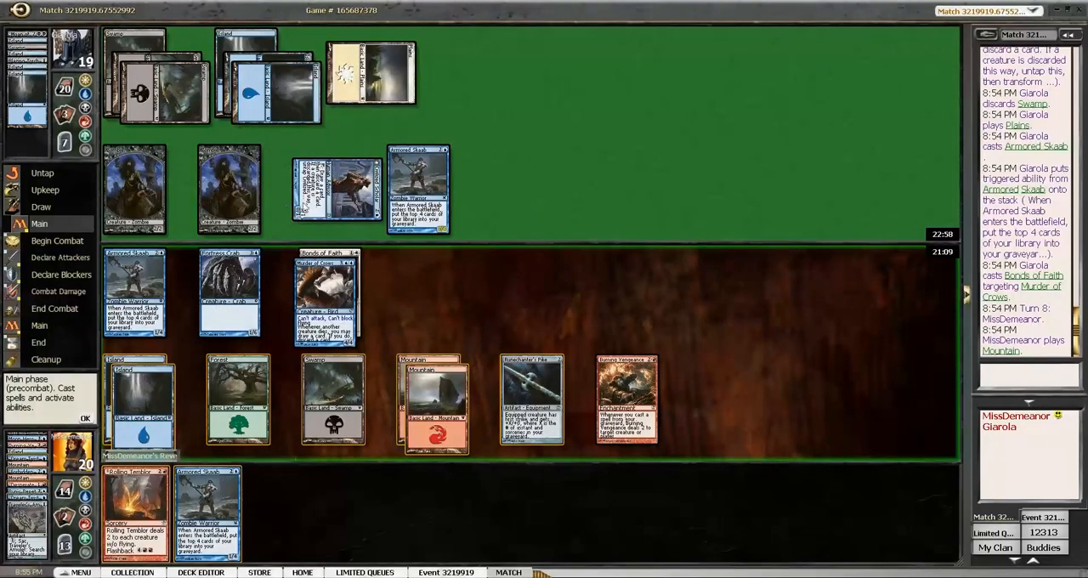
pyautogui.moveTo(189, 384)
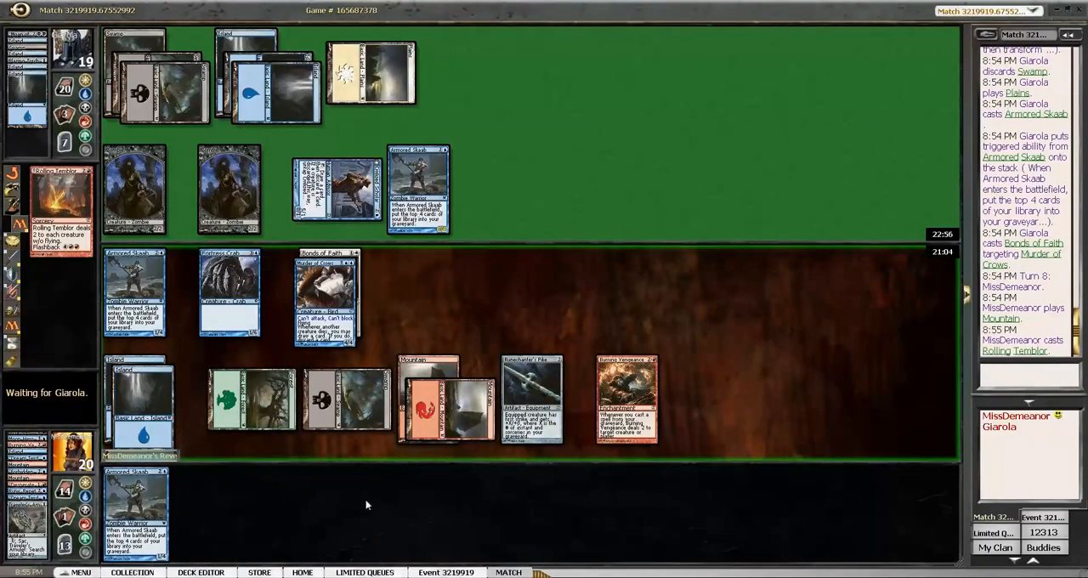
pyautogui.moveTo(201, 485)
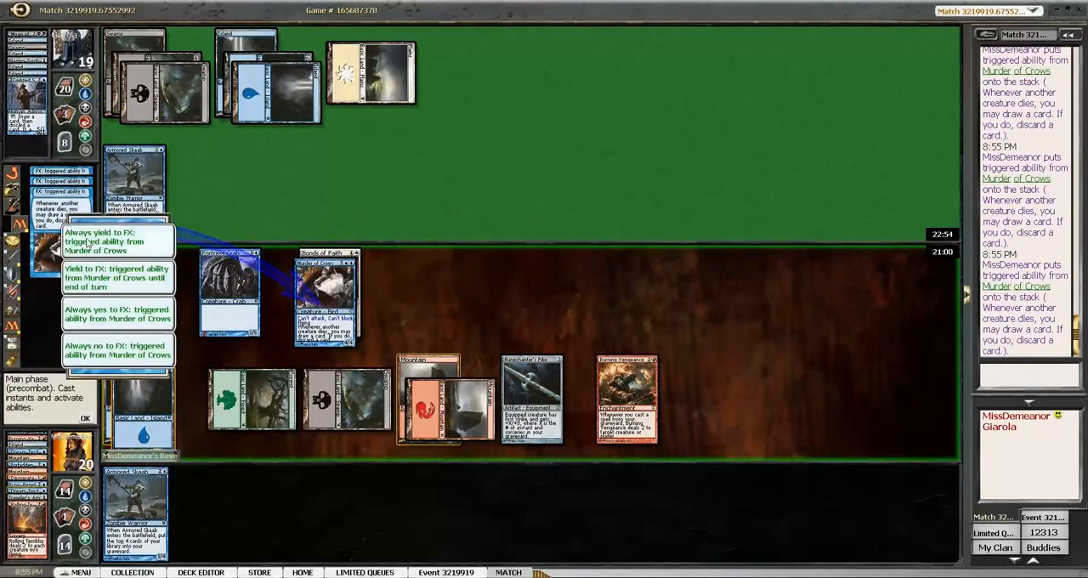
# Resolve the Murder of Crows trigger, discard Armored Skaab, and answer the optional ability prompt.
pyautogui.click(117, 241)
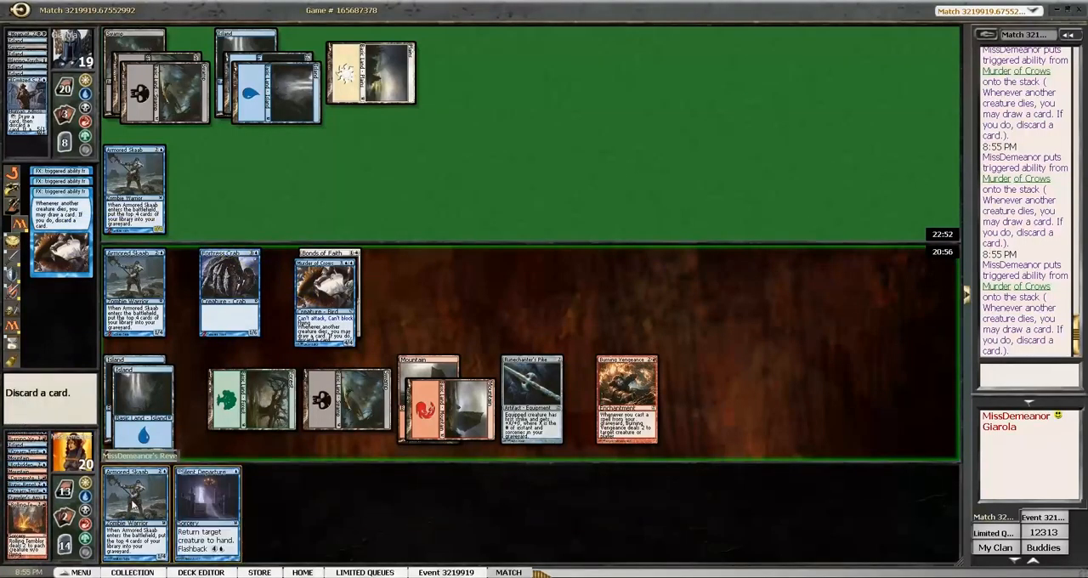
pyautogui.click(133, 511)
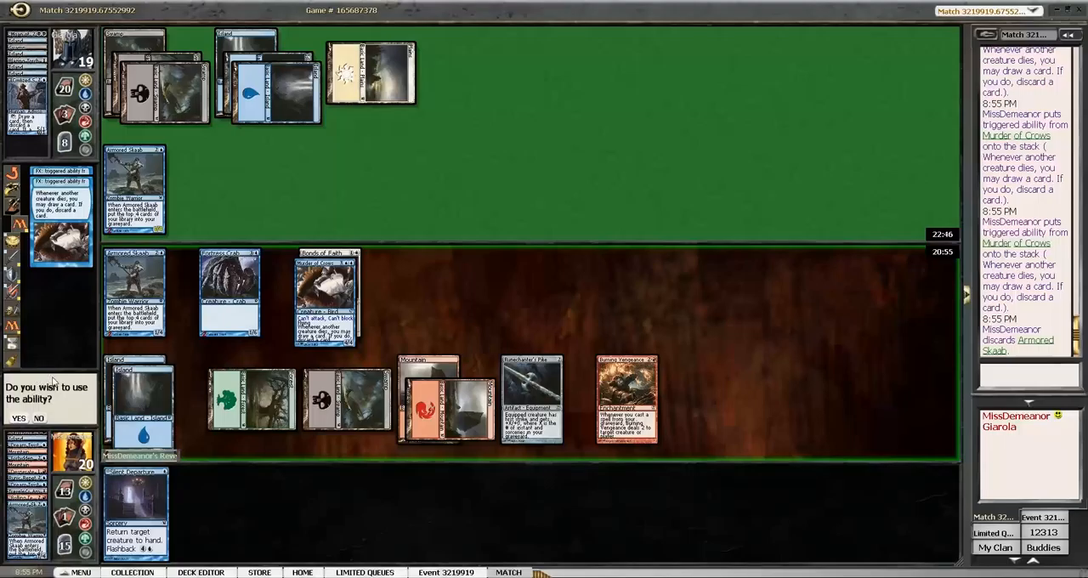
pyautogui.moveTo(136, 510)
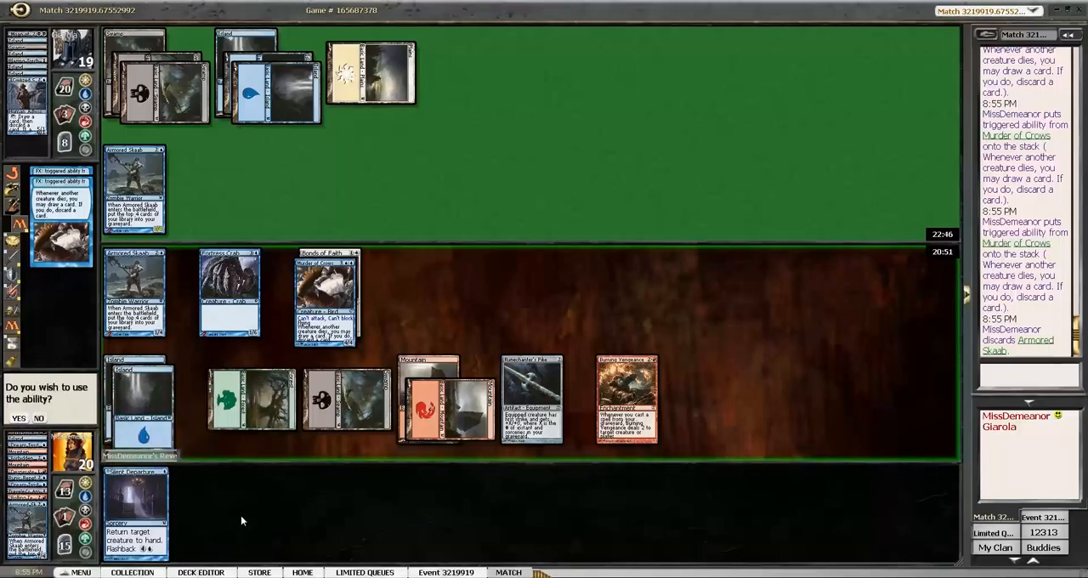
pyautogui.moveTo(144, 500)
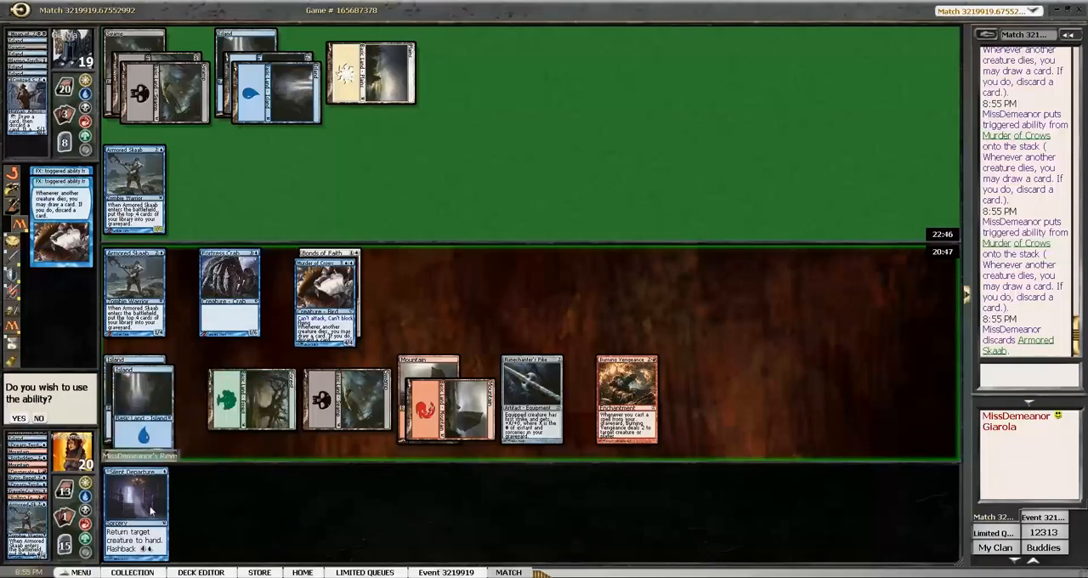
pyautogui.moveTo(204, 519)
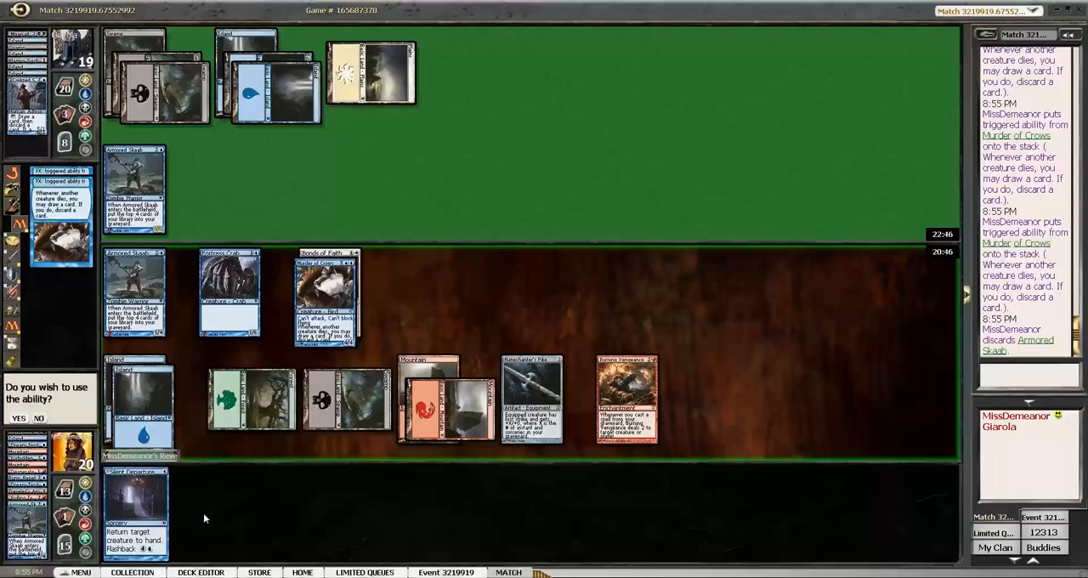
pyautogui.click(19, 418)
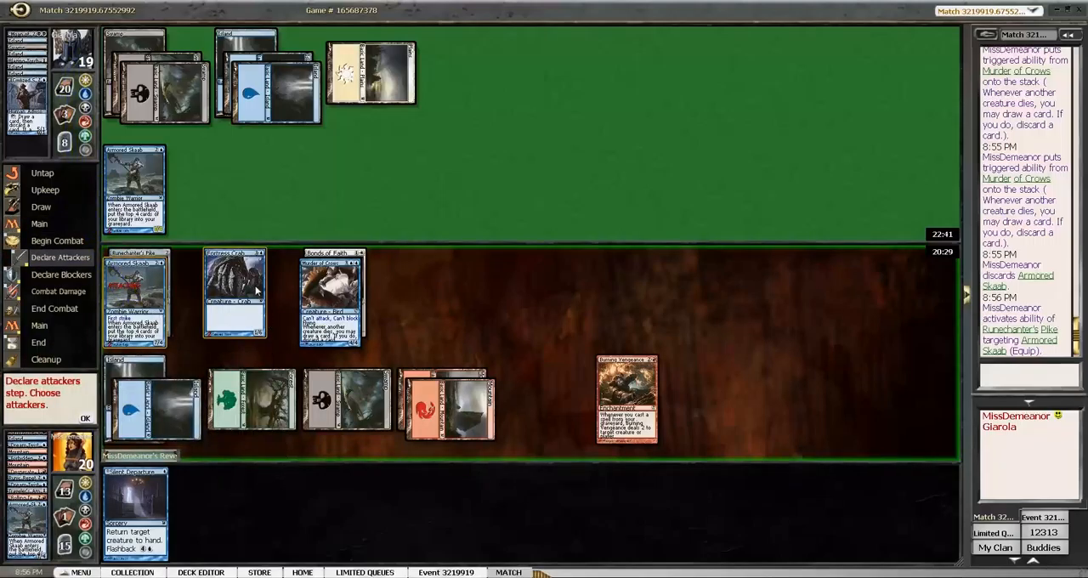
pyautogui.moveTo(234, 292)
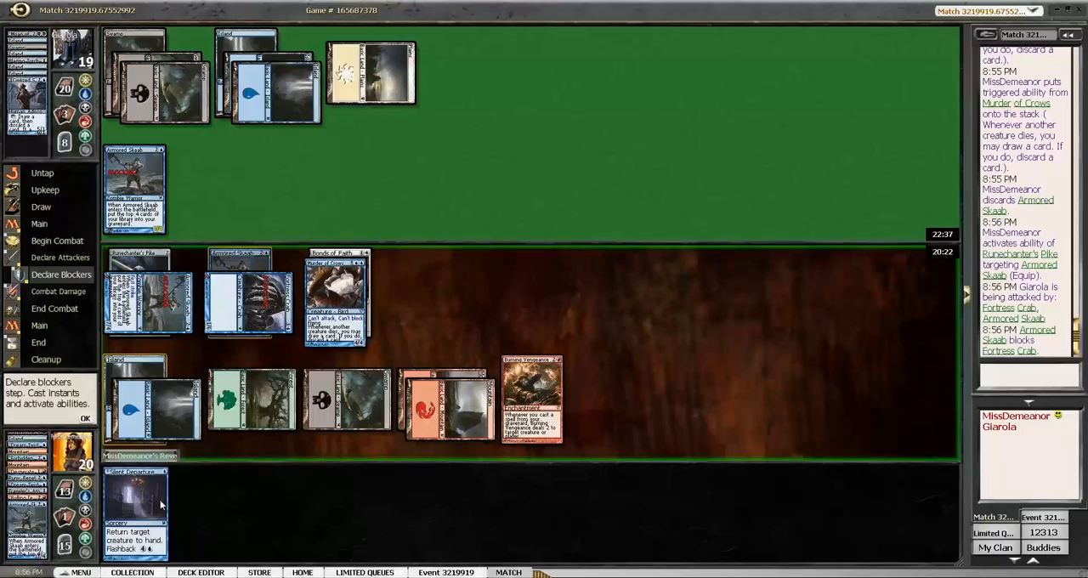
pyautogui.moveTo(211, 490)
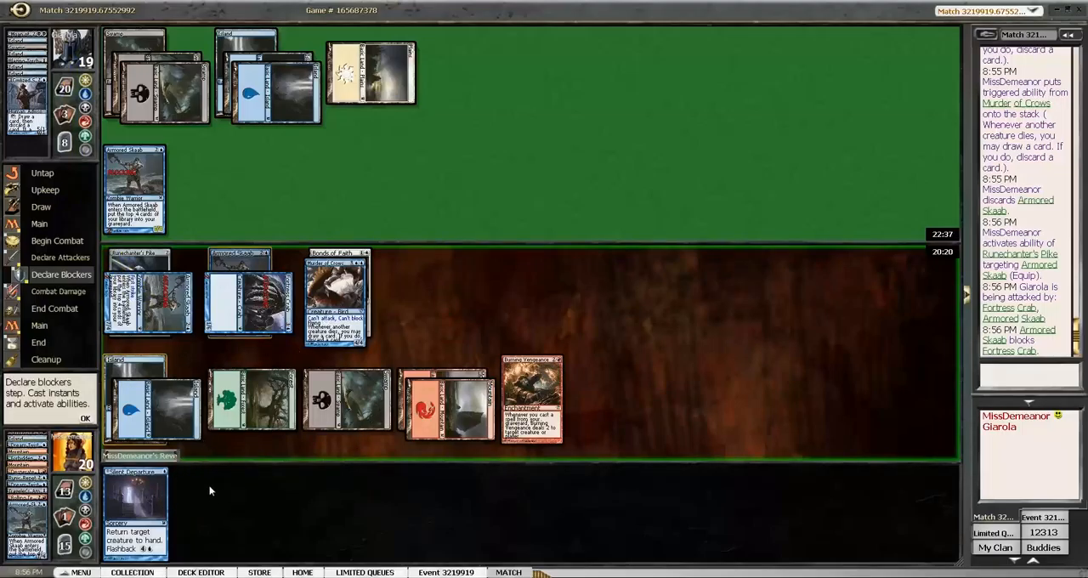
# Confirm through blockers and combat damage so the opponent drops to 12 life.
pyautogui.click(85, 419)
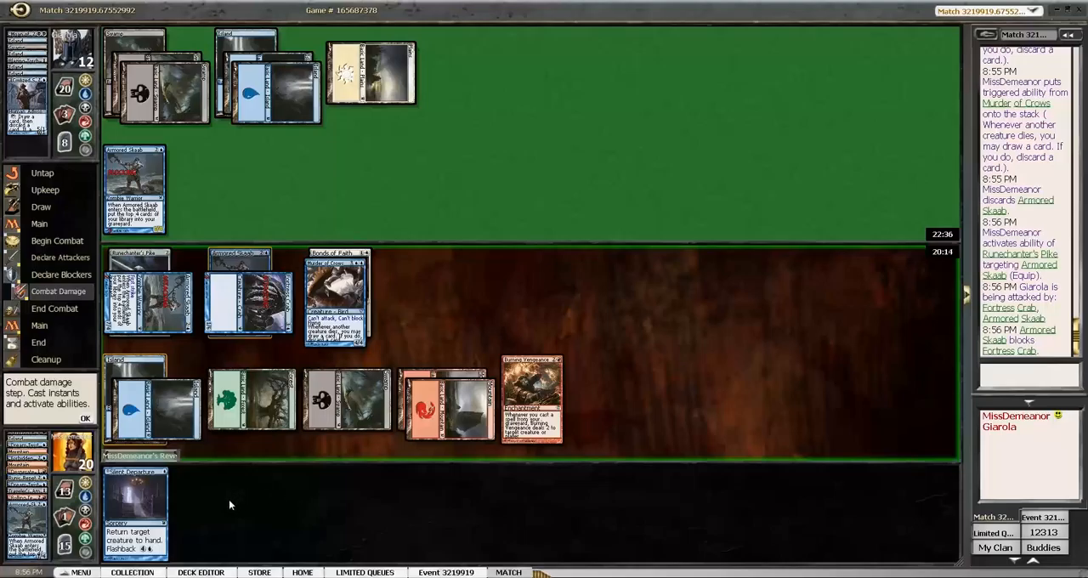
pyautogui.click(85, 418)
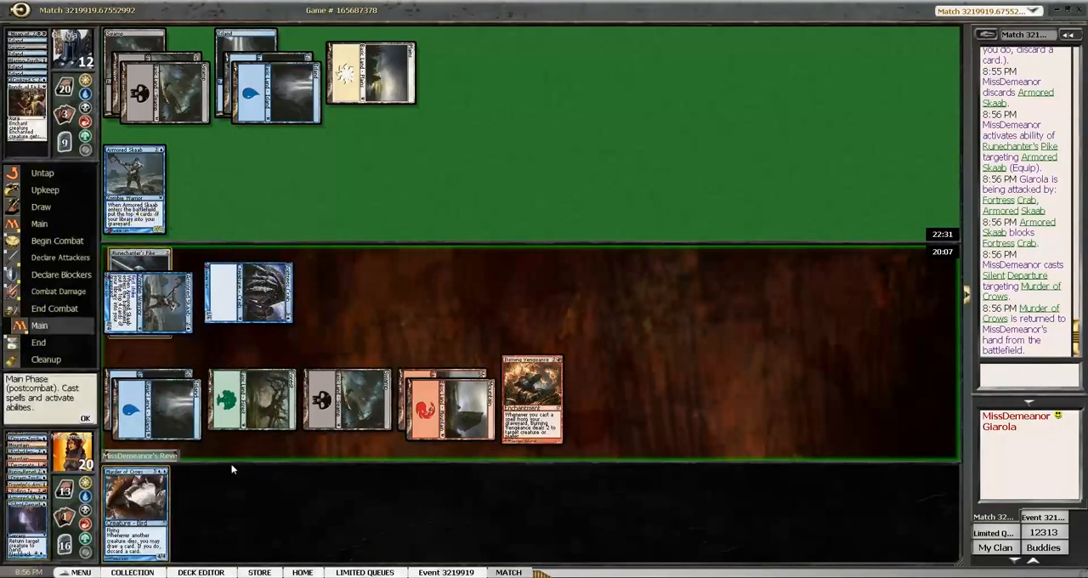
# Pass the turn, then accept the Game Results win after the opponent concedes.
pyautogui.click(85, 418)
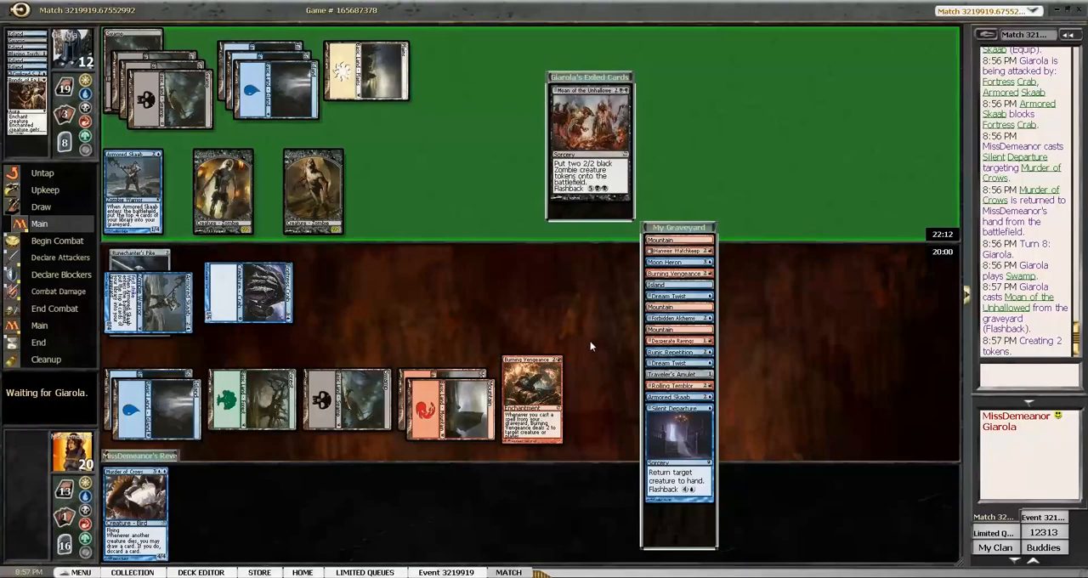
pyautogui.moveTo(425, 327)
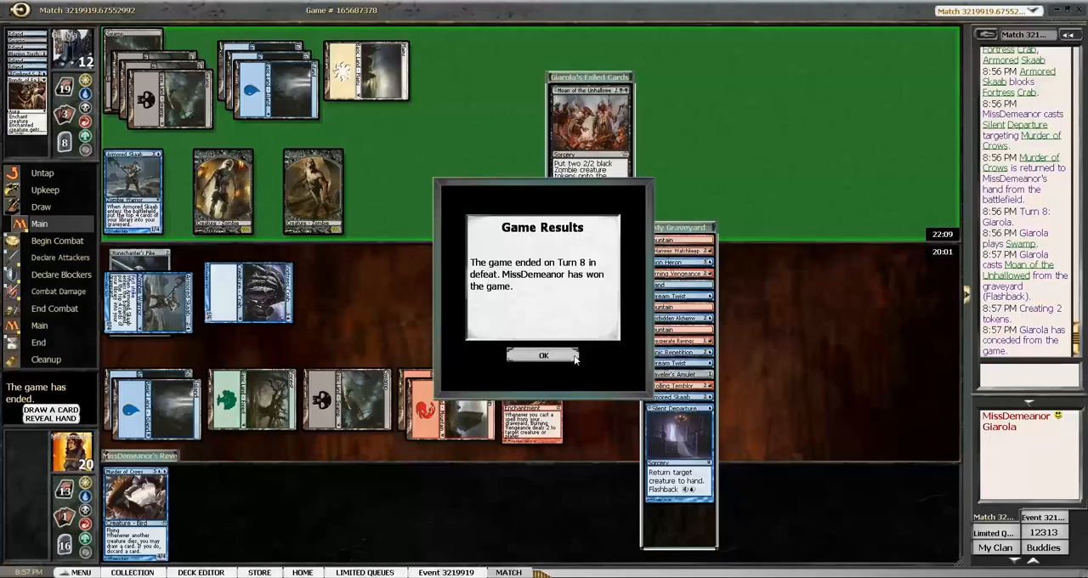
pyautogui.click(544, 354)
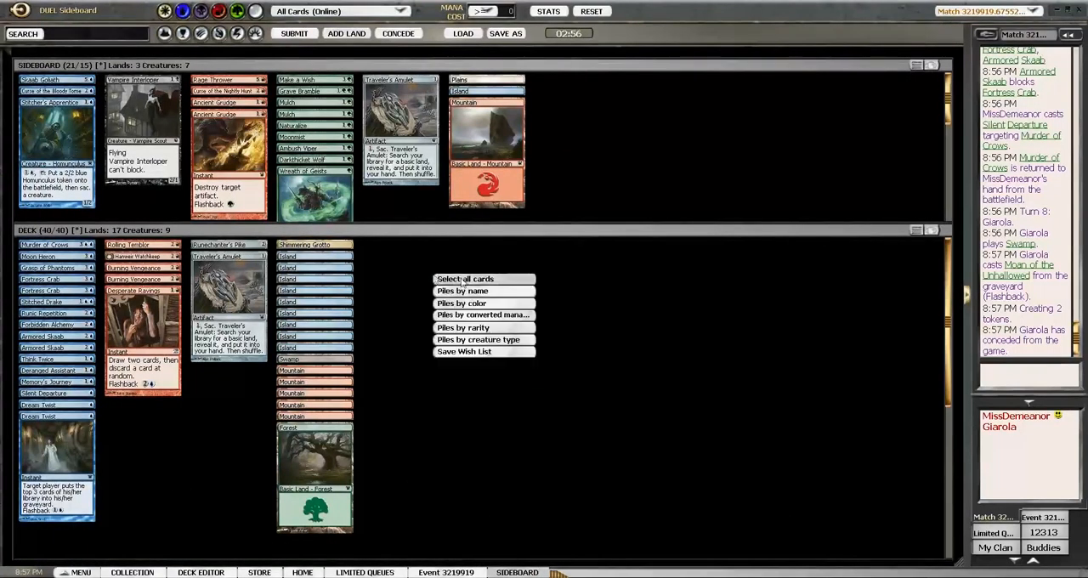